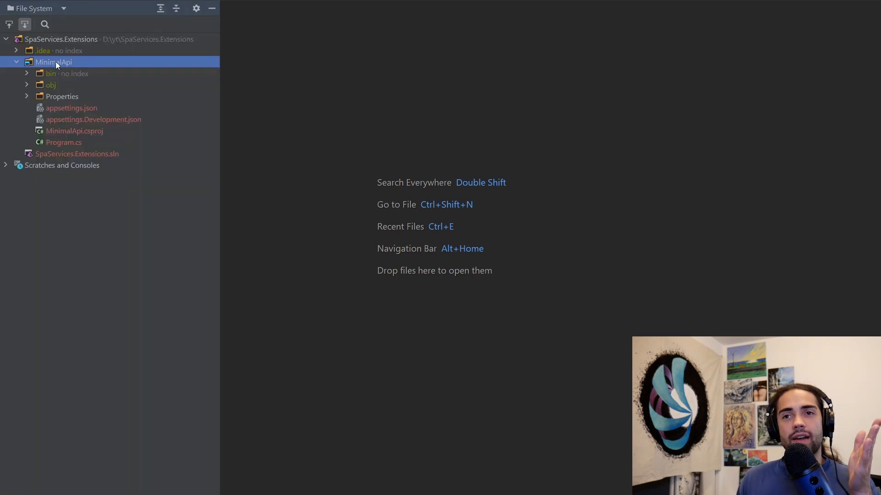
- Scaffold a Vue client app inside the MinimalApi project with npm init vue@latest
double_click(74, 131)
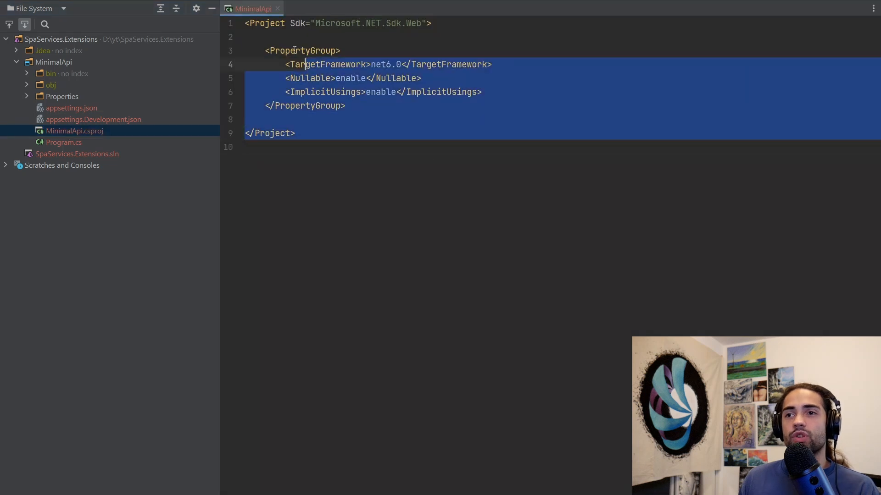
left_click(63, 142)
type("npm init vue@latest")
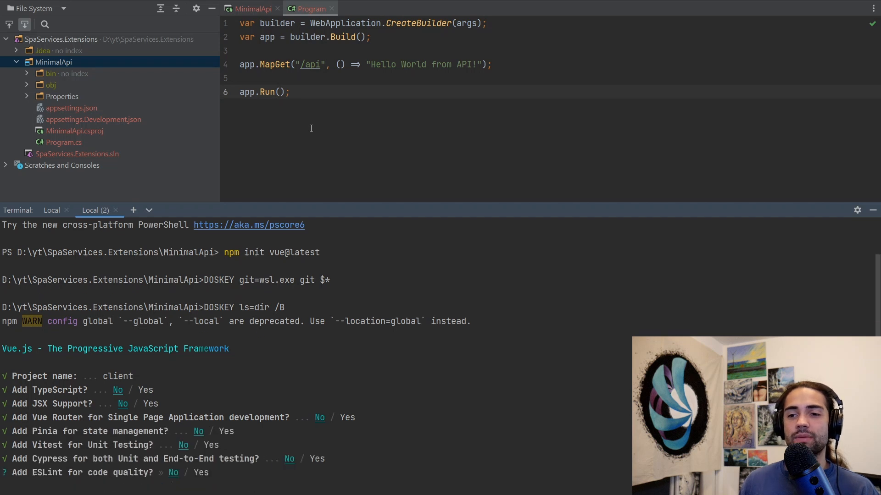
key("enter")
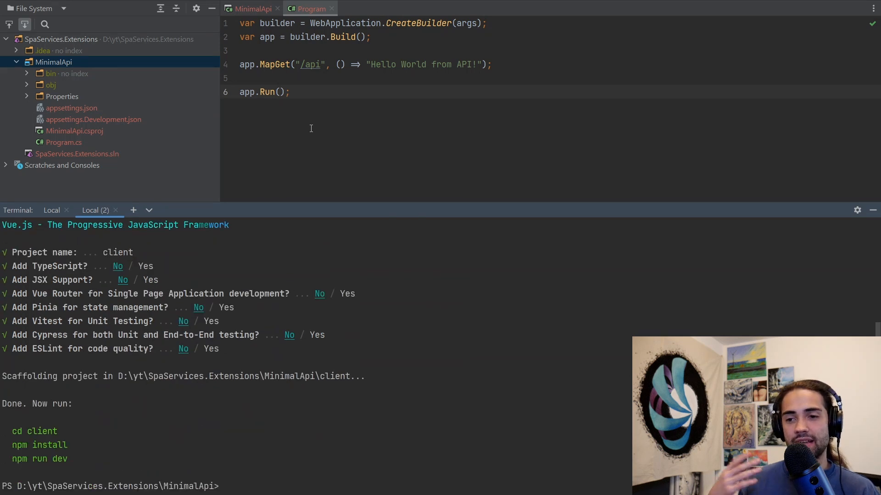
- Install the client's packages and start the Vite dev server on 127.0.0.1:5173
type("cd .\\client\\")
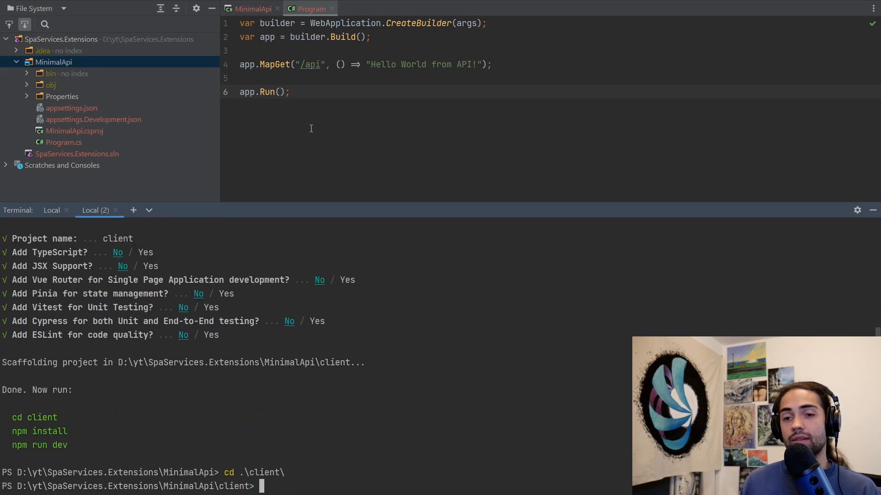
type("npm int")
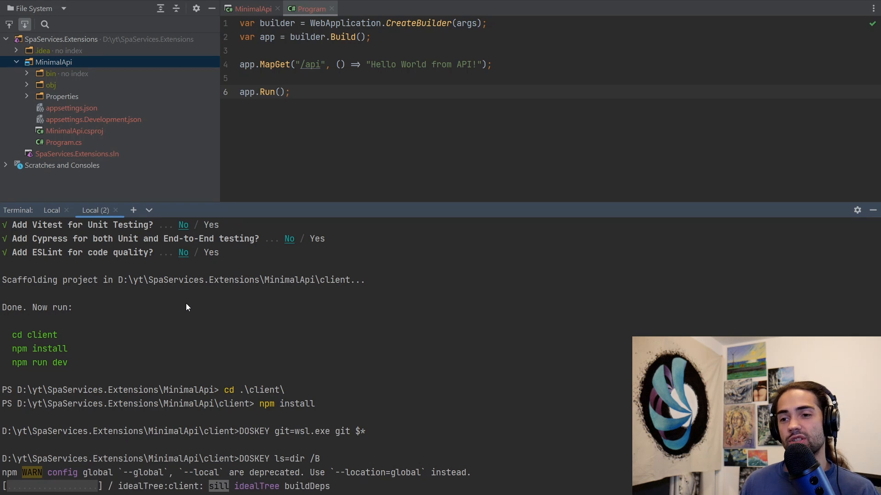
type("npm run dev")
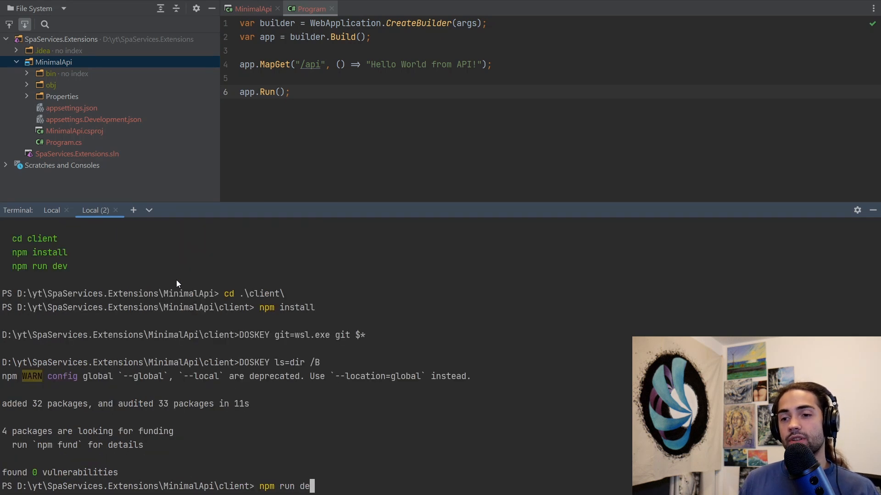
key("enter")
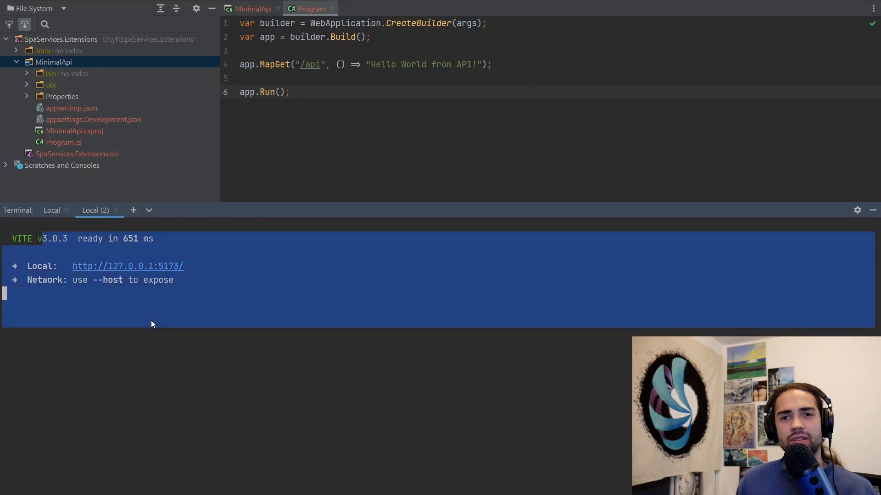
- Show client/vite.config.js and bring up the NuGet tool window for MinimalApi
left_click(67, 73)
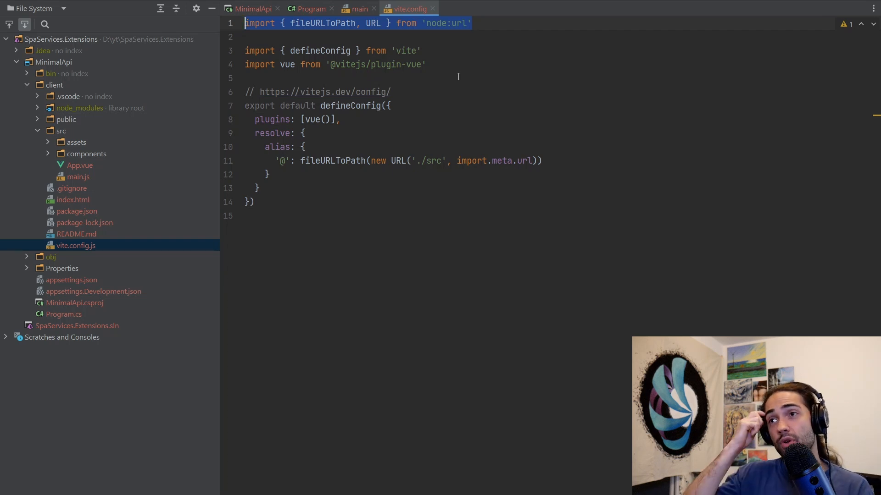
left_click(461, 23)
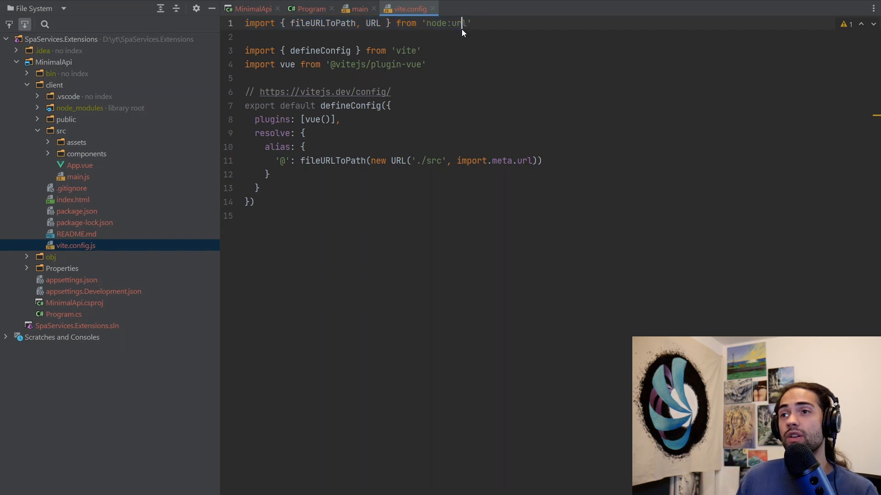
double_click(444, 23)
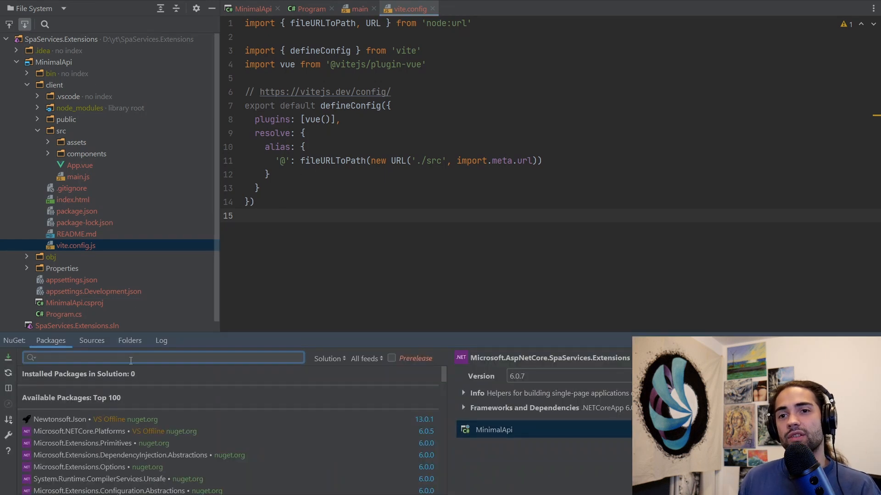
- Install Microsoft.AspNetCore.SpaServices.Extensions 6.0.7 into MinimalApi via a 'SpaS' NuGet search
type("SpaService")
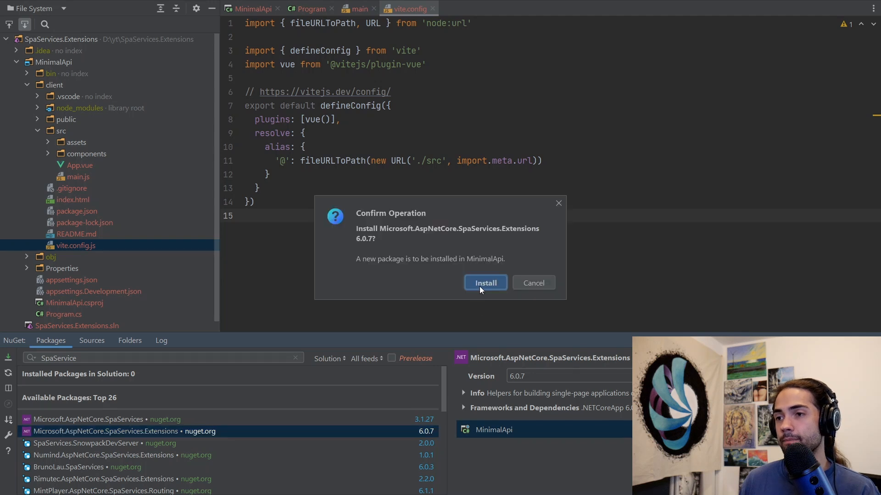
left_click(484, 282)
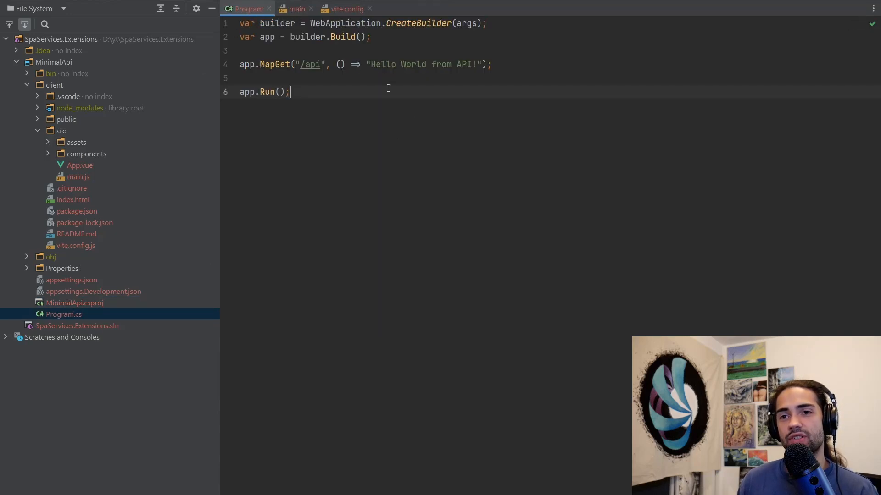
key("enter")
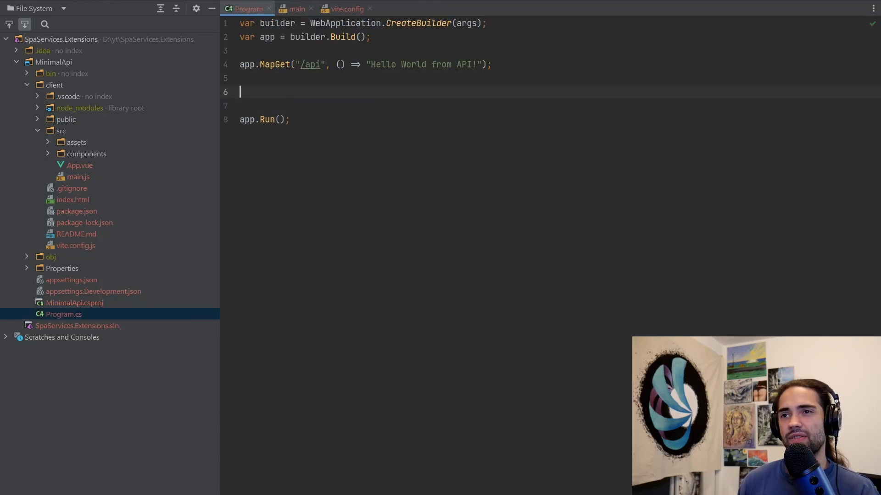
type("app.Use")
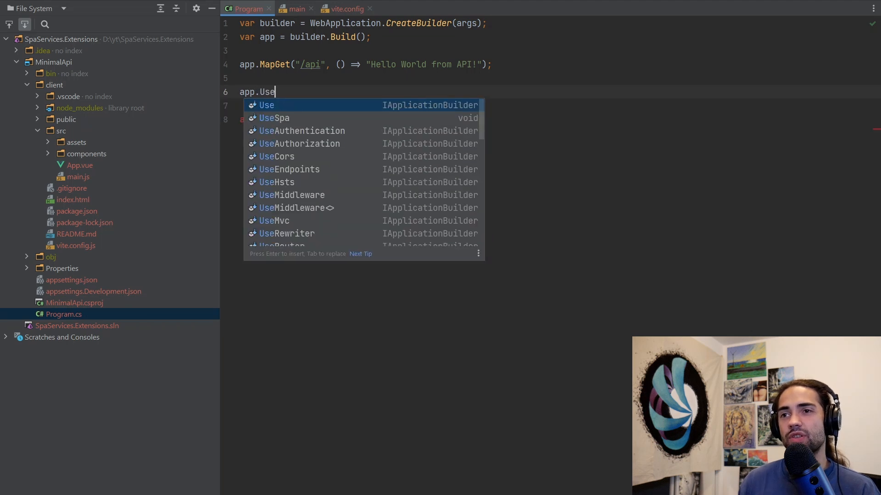
left_click(273, 117)
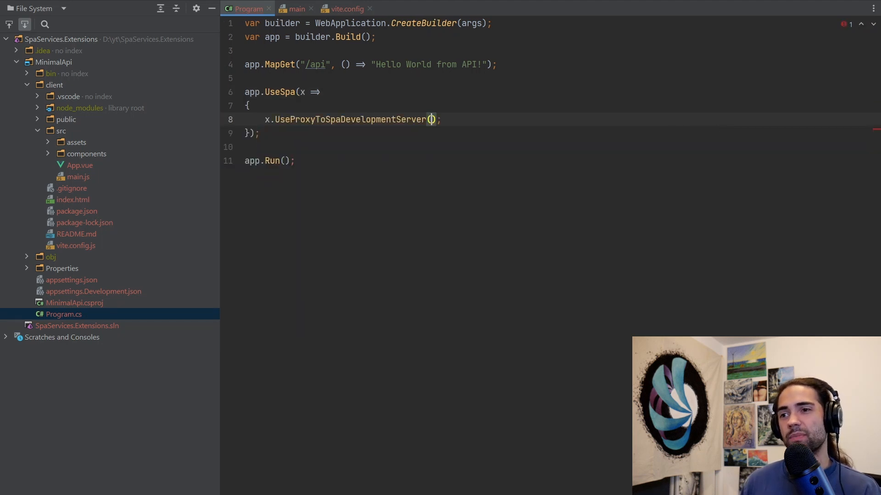
type("\"")
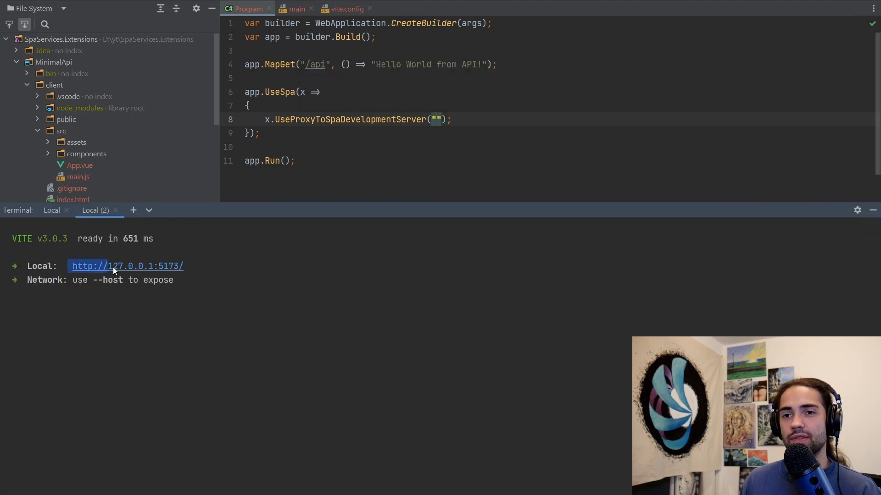
type("http://127.0.0.1:5173/")
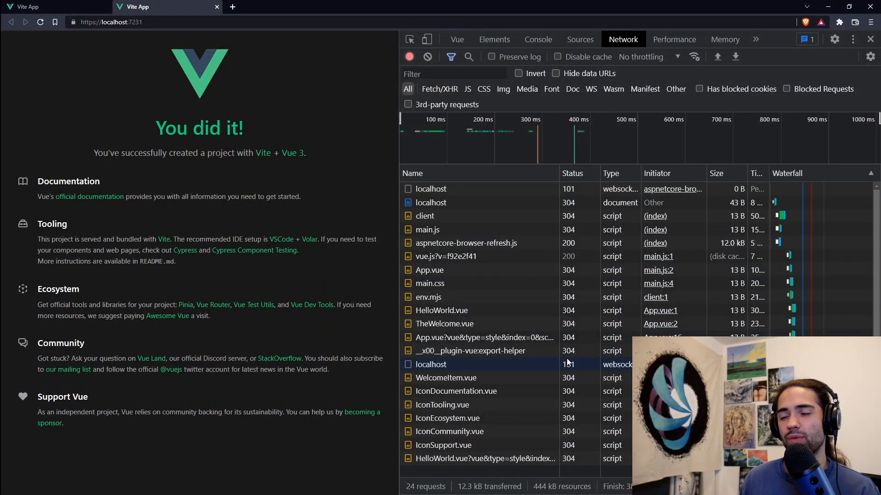
- Inspect the second localhost websocket request (status 101) in the DevTools Network panel
left_click(431, 364)
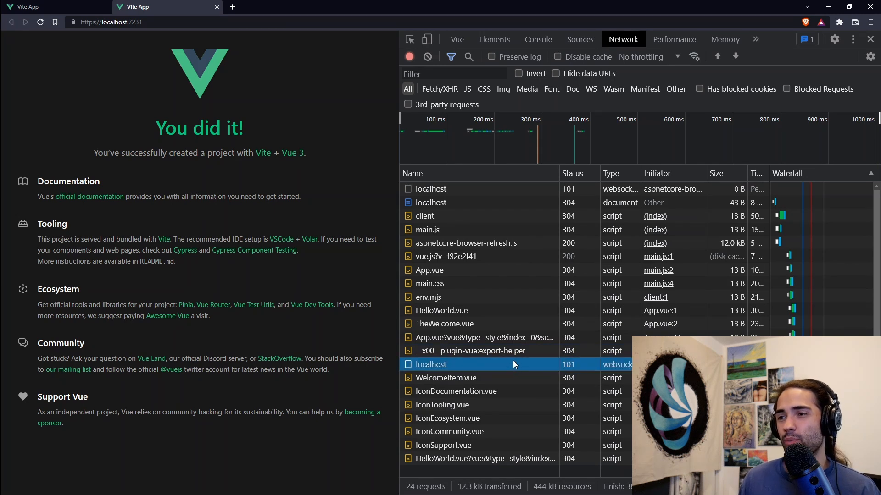
mouse_move(483, 338)
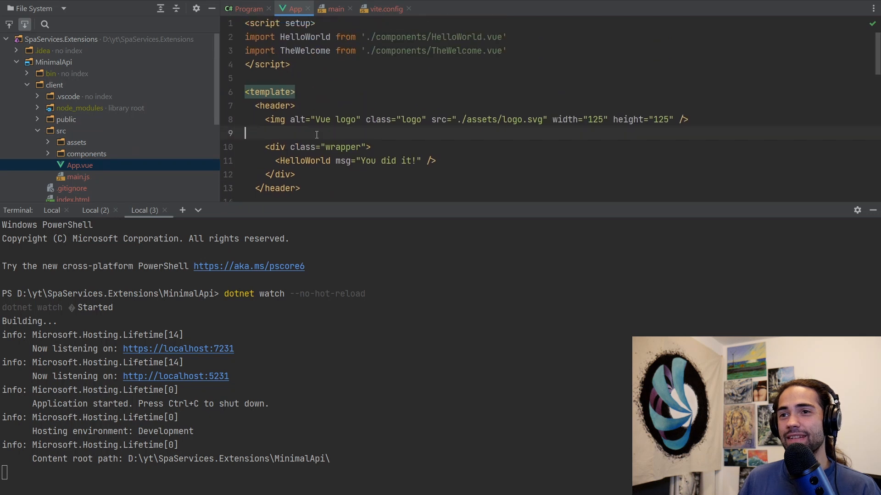
- Add the text Hello World after the img tag in App.vue's header
type("Hello Wol")
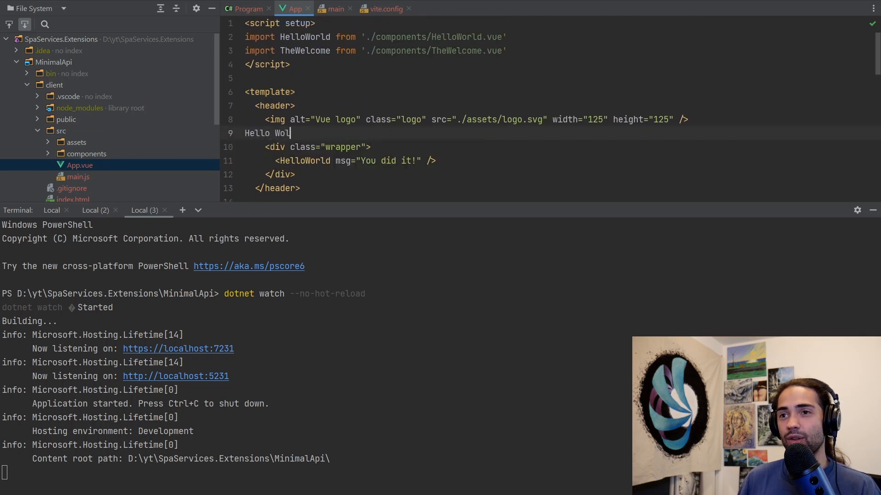
type("rld from API!\");")
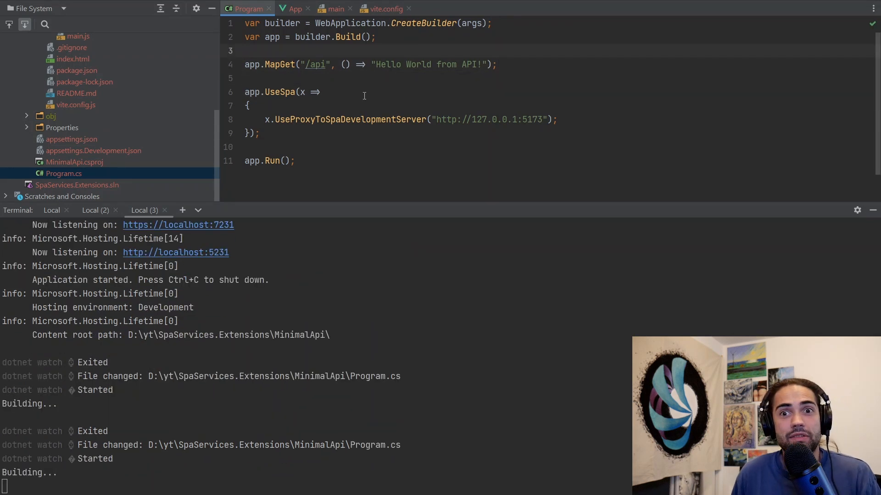
- Review Program.cs after the proxy URL loses its trailing slash and dotnet watch rebuilds
scroll("down", 3)
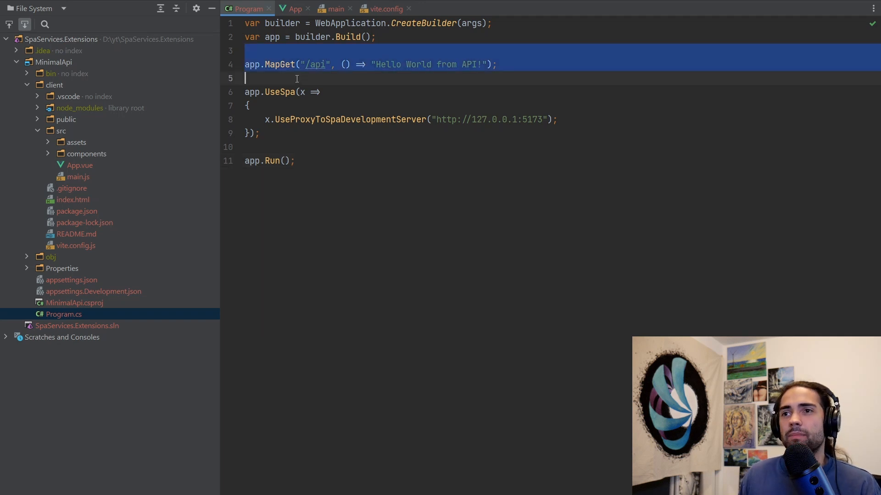
left_click(292, 78)
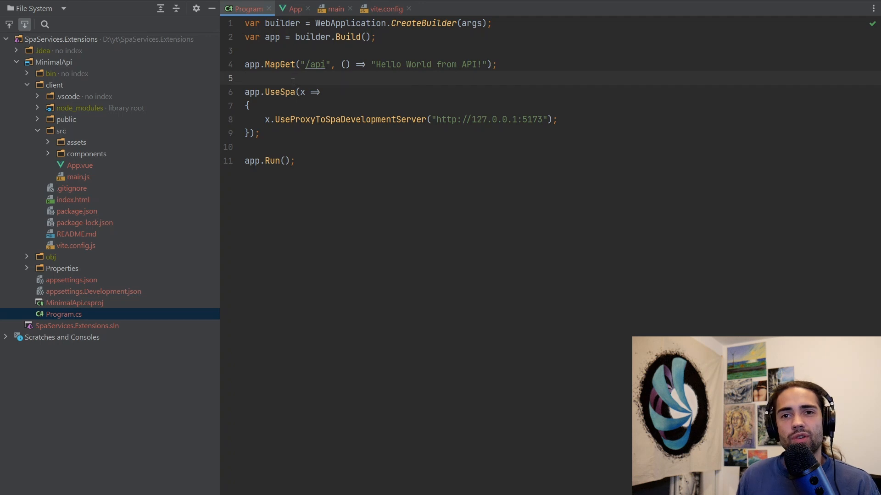
left_click(277, 64)
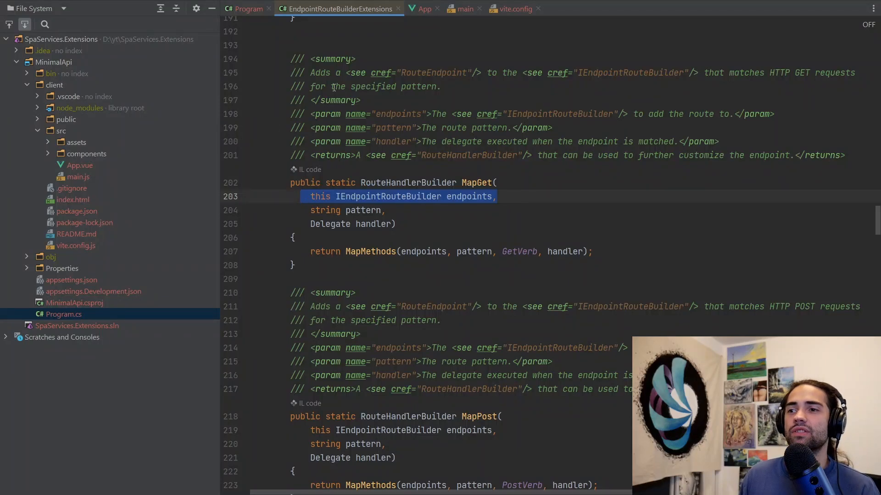
left_click(246, 8)
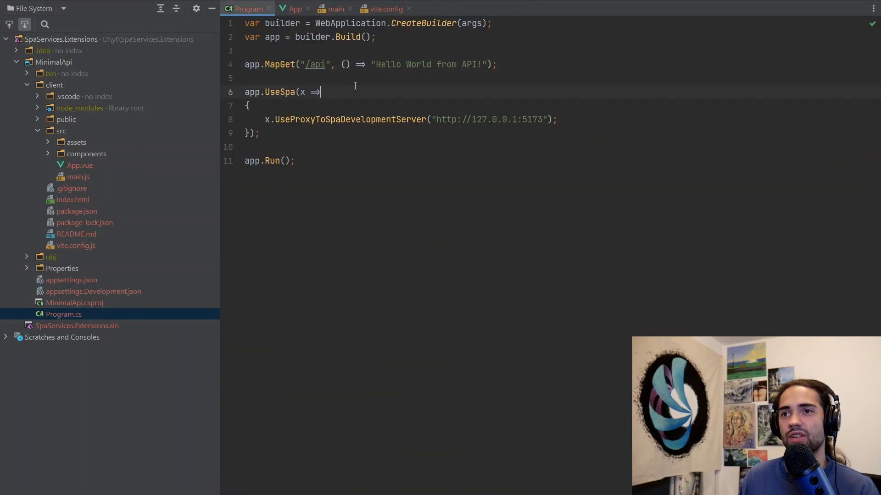
type("a")
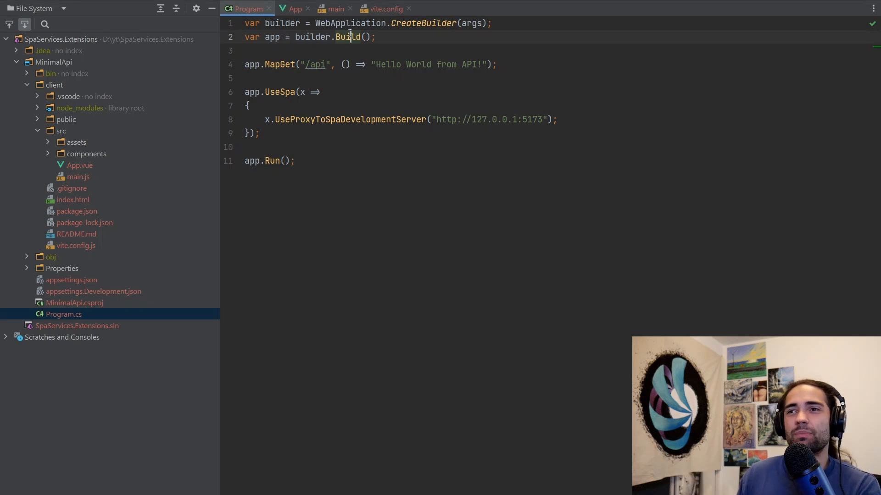
mouse_move(348, 37)
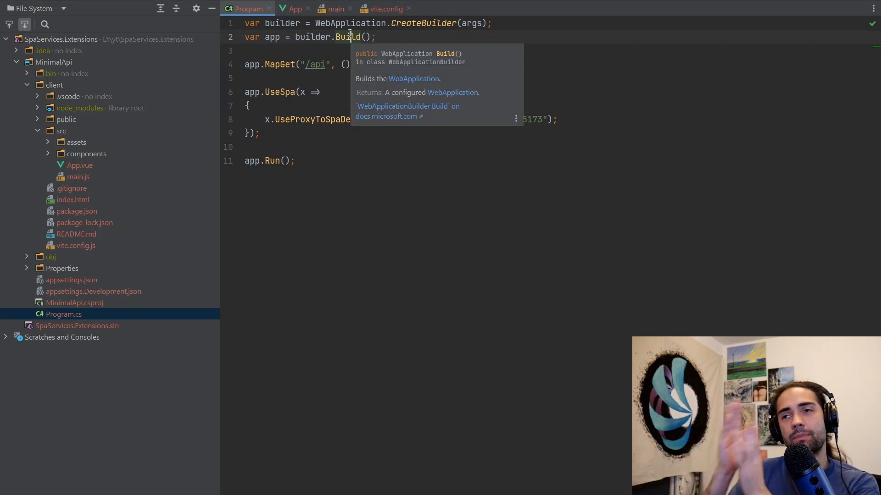
left_click(348, 37)
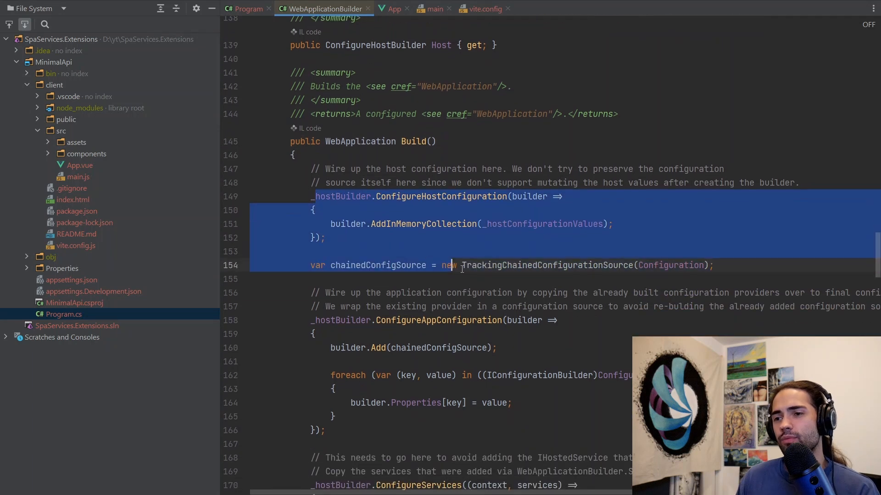
- Read WebApplicationBuilder's decompiled ConfigureApplication source and highlight the UseRouting block
scroll("down", 3)
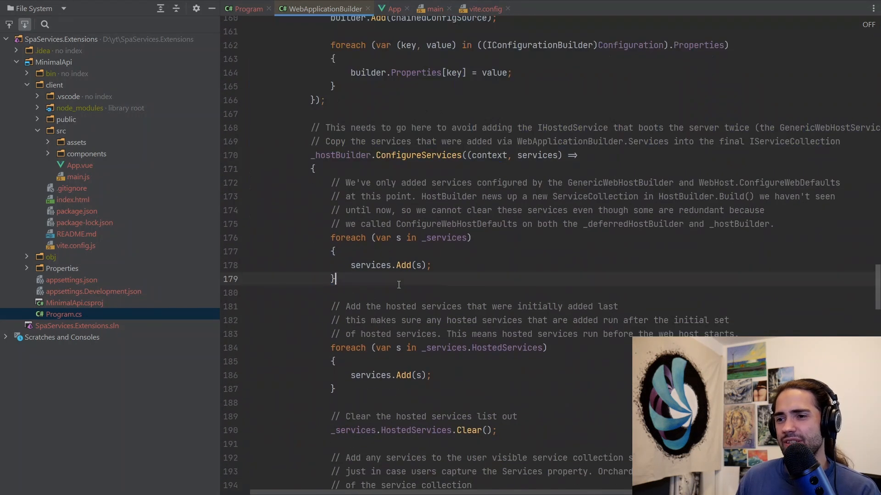
scroll("down", 3)
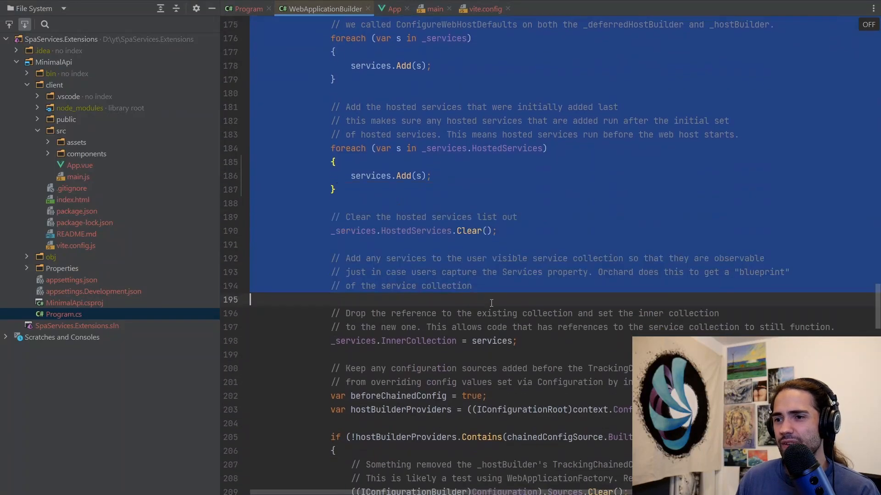
scroll("down", 3)
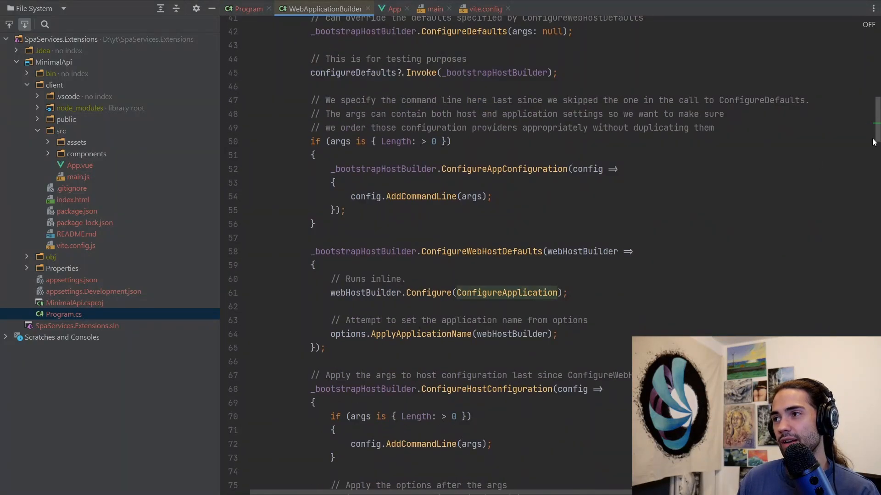
scroll("down", 3)
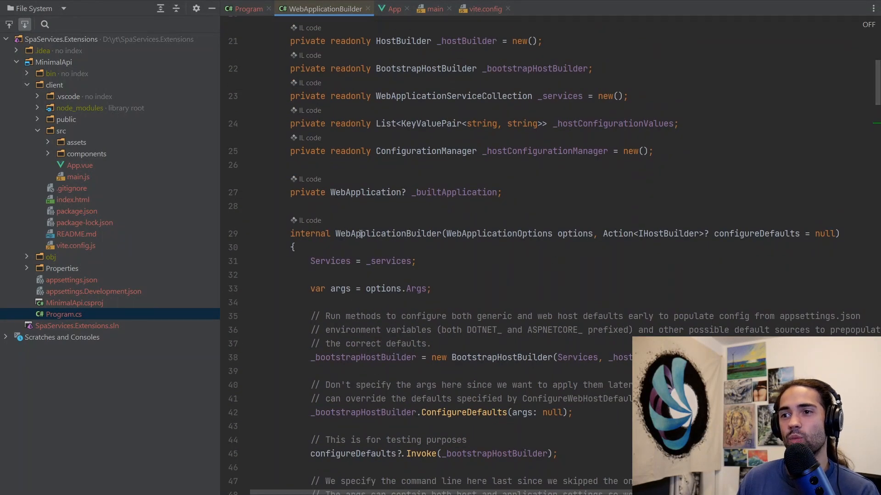
mouse_move(386, 233)
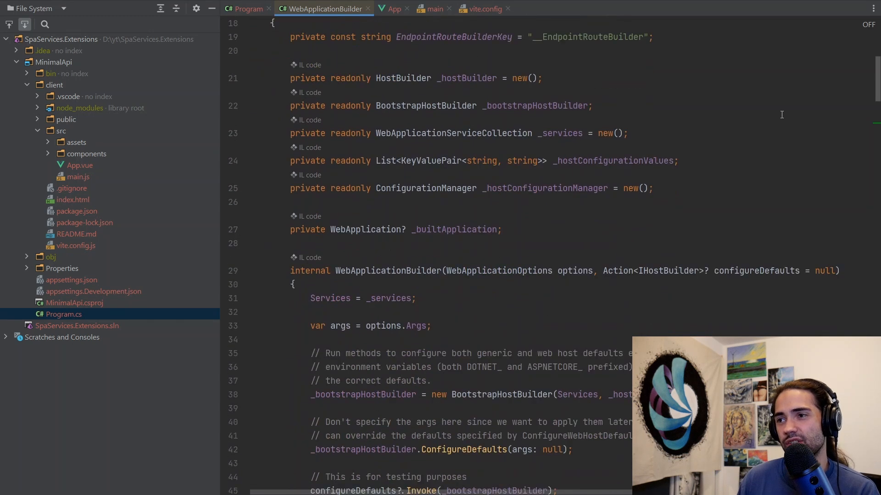
scroll("down", 3)
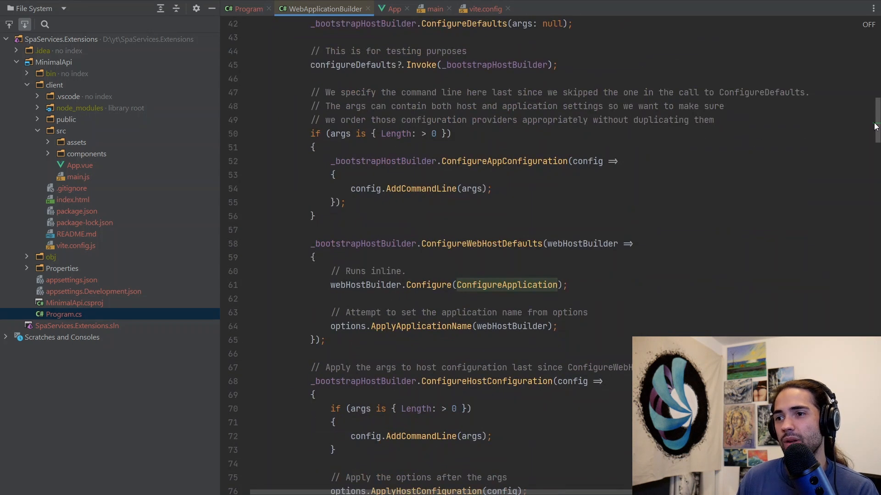
scroll("down", 3)
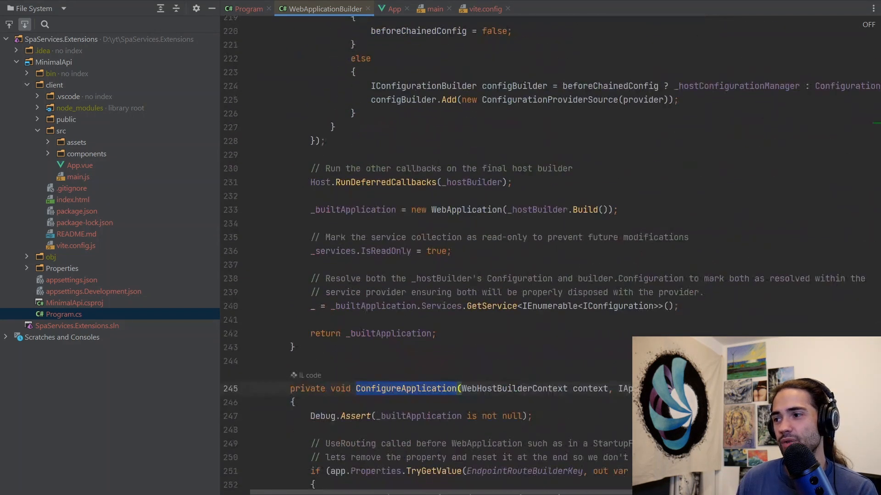
scroll("down", 3)
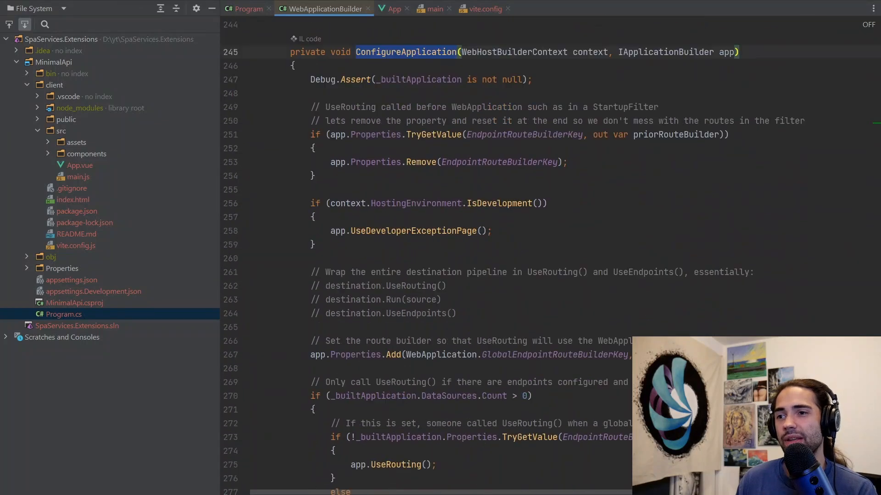
scroll("down", 3)
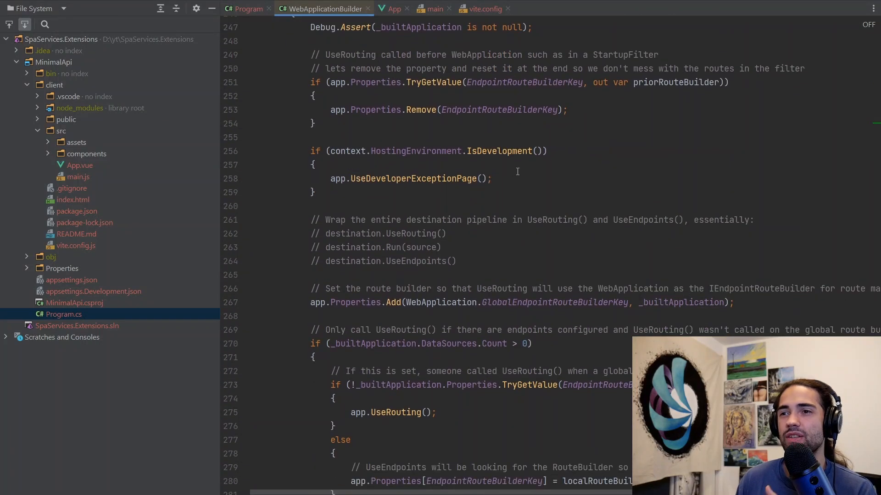
triple_click(409, 178)
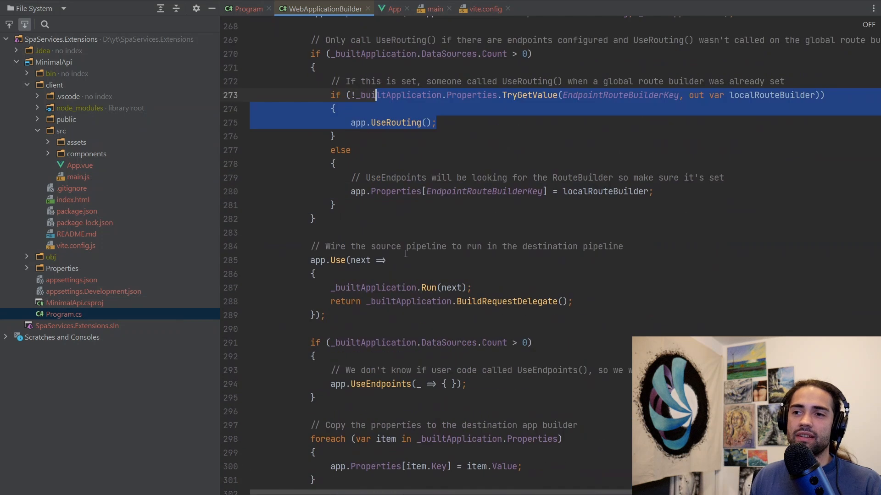
scroll("down", 3)
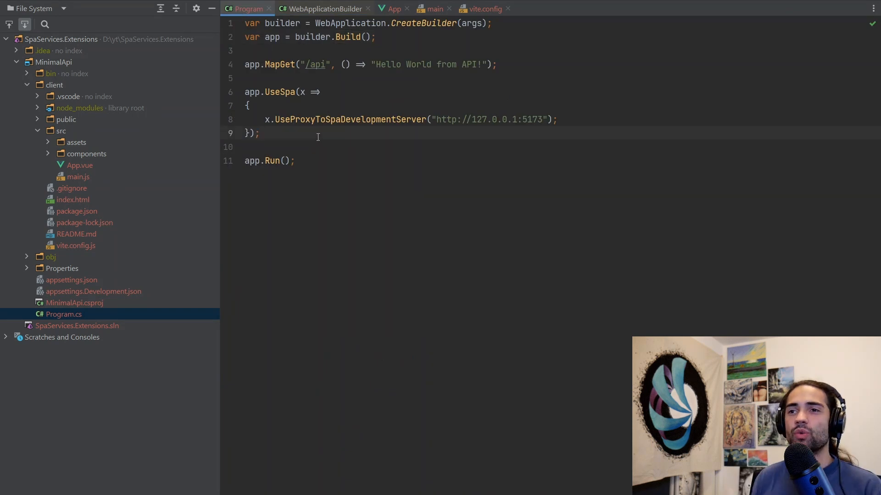
- Add app.UseEndpoints(_ => { }); after the UseSpa block and begin another app.Use line
type("app.UseE")
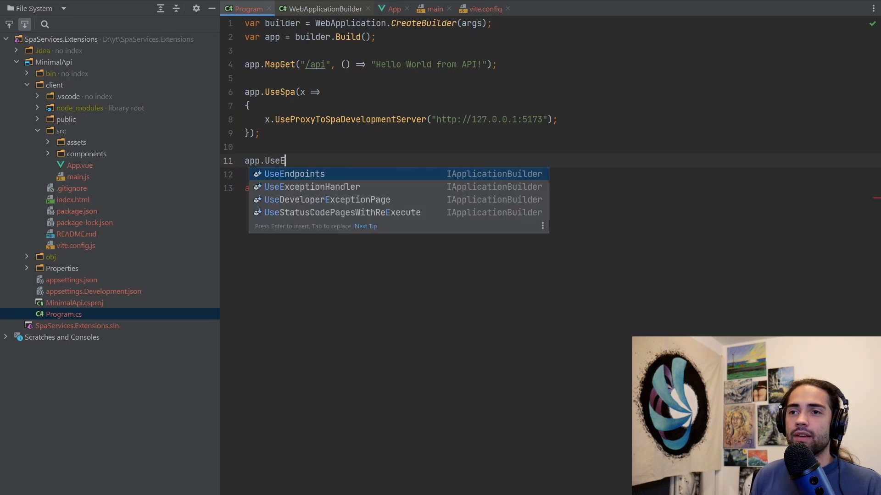
key("Enter")
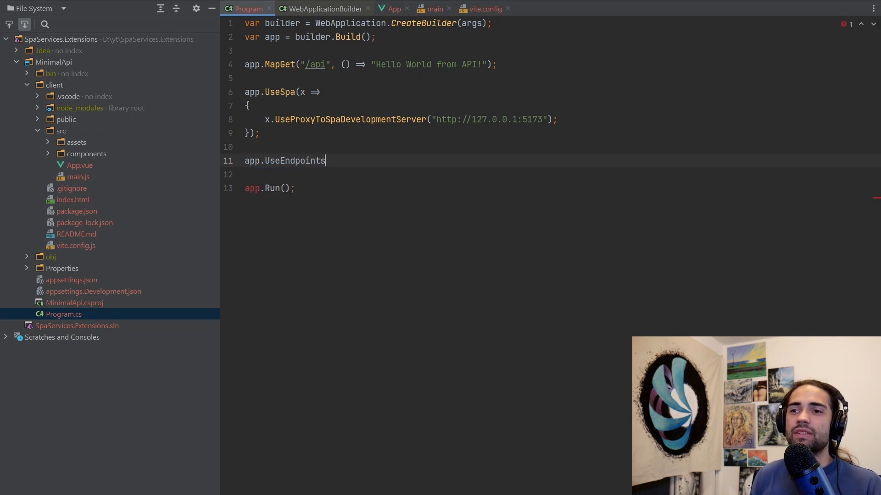
type("(_ => {})")
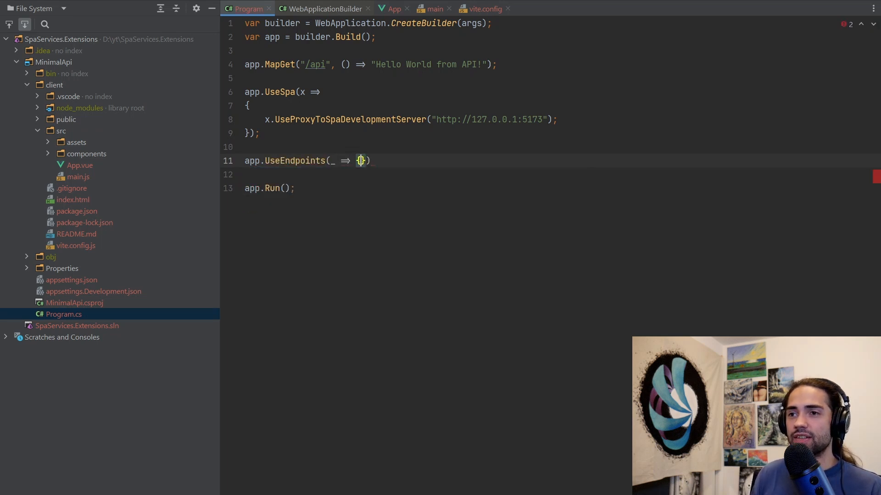
key("Enter")
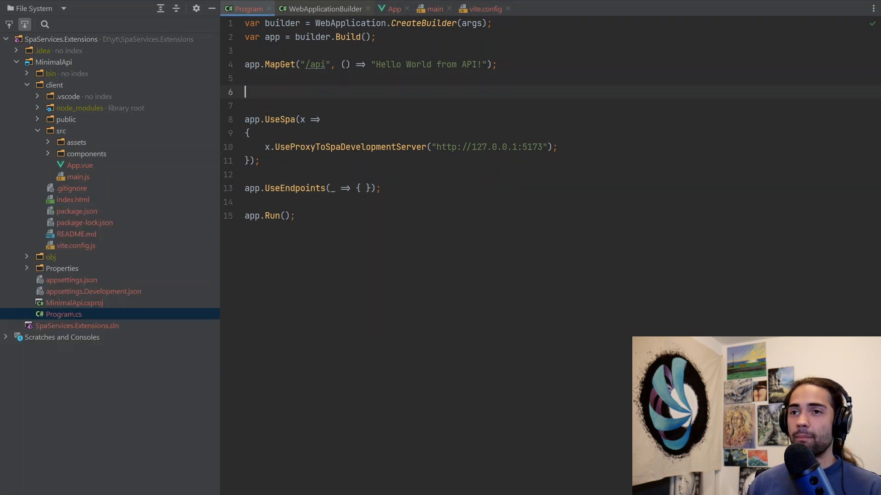
type("app.Use")
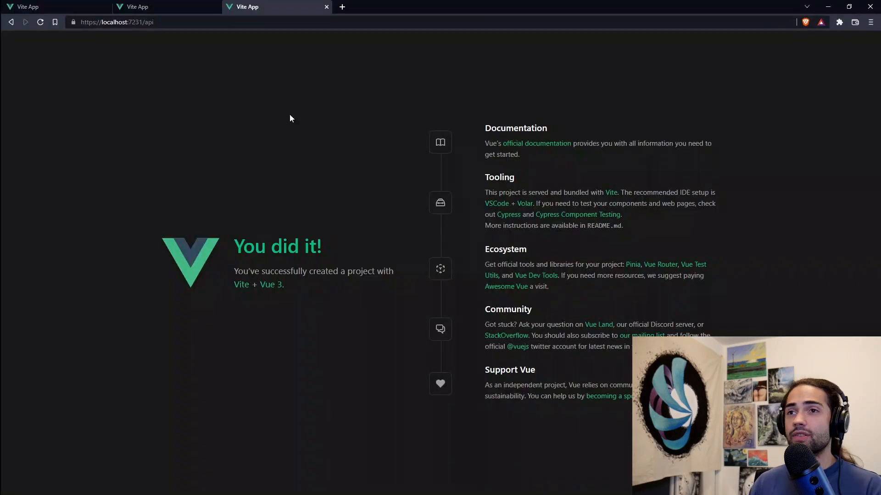
mouse_move(262, 124)
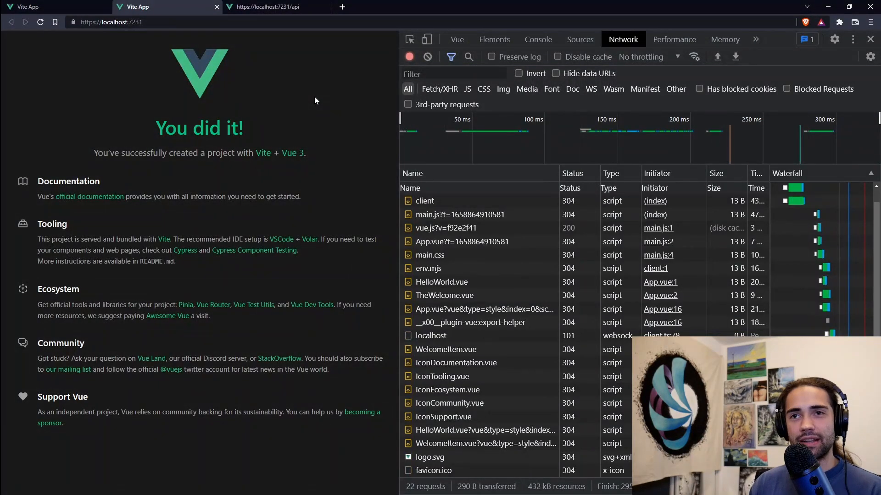
- Open a new tab beside the /api tab to load /api/1234 and compare responses
right_click(275, 6)
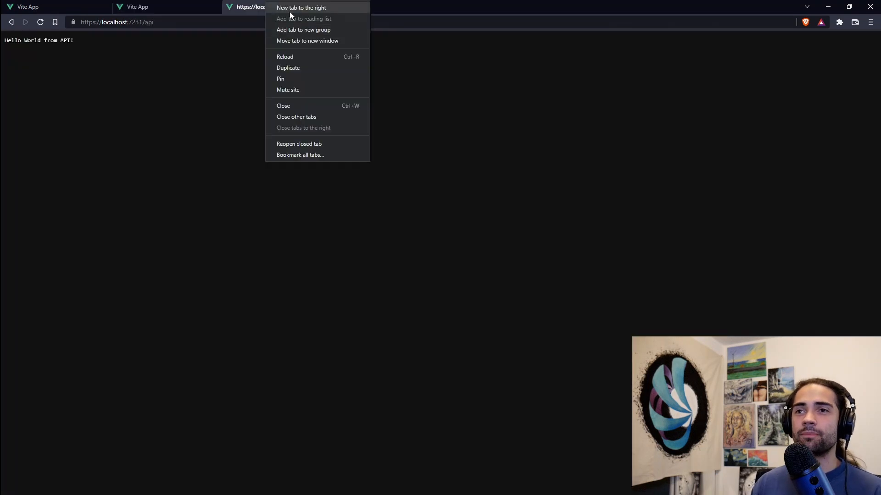
left_click(301, 7)
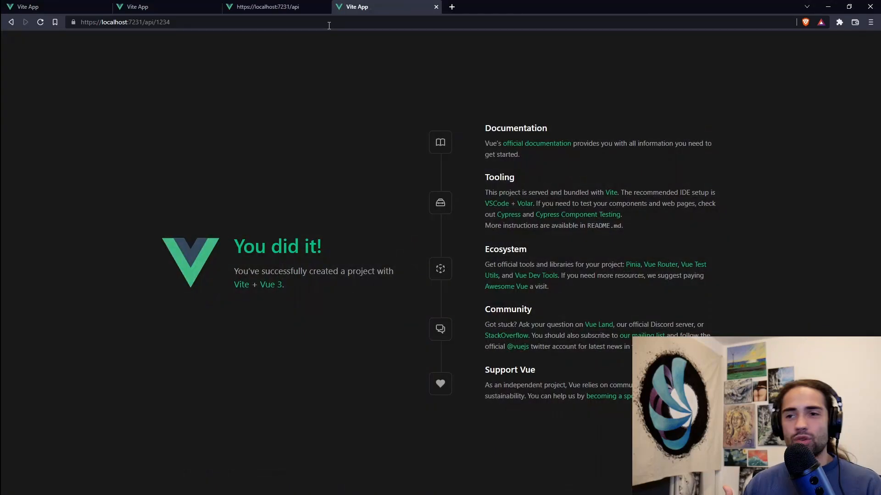
mouse_move(350, 420)
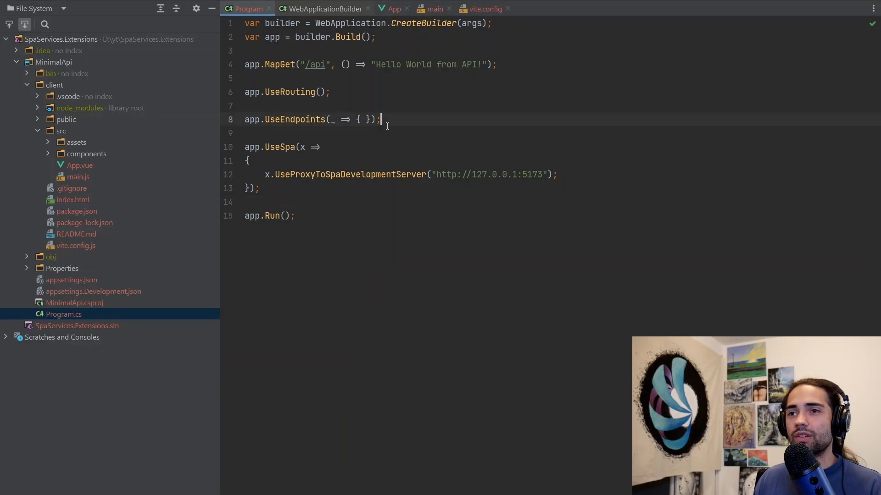
- Add app.Use middleware in Program.cs that checks ctx.Request.Path for the /api prefix
type("app.")
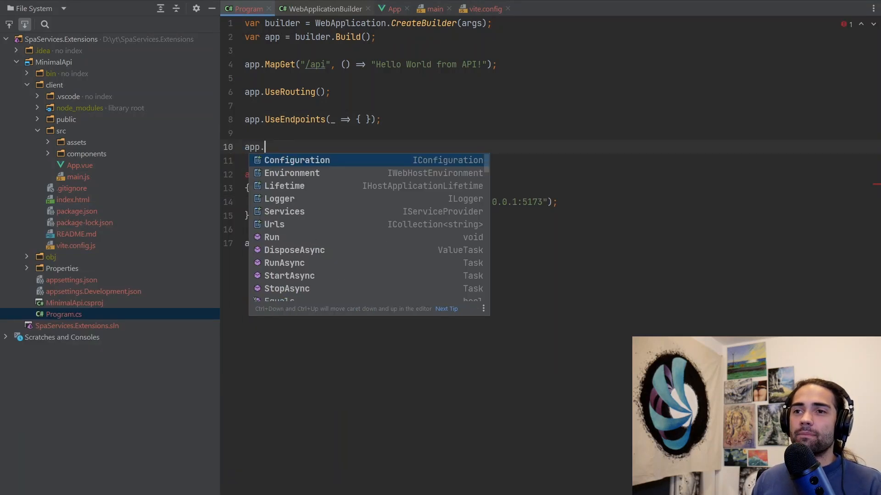
type("Use")
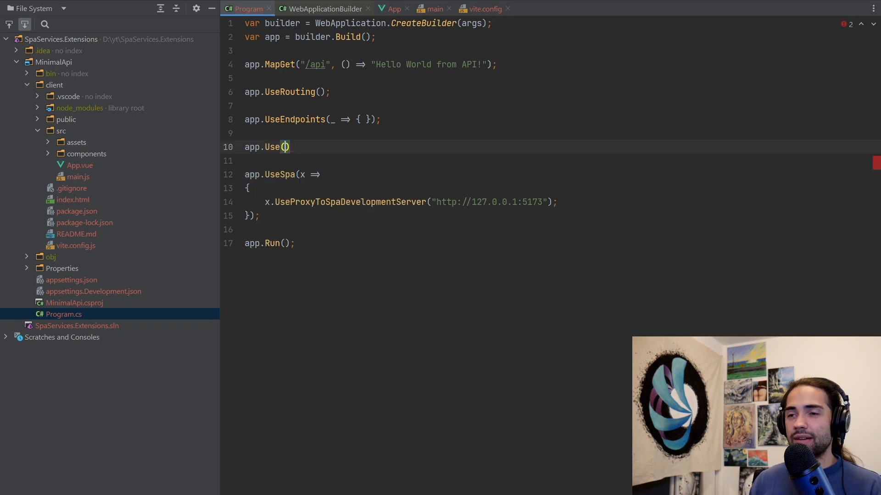
type("()")
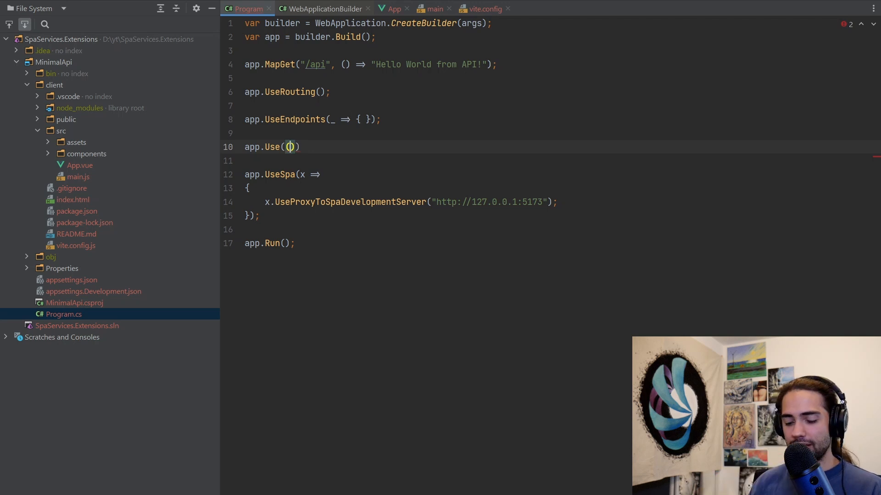
type("c,ne")
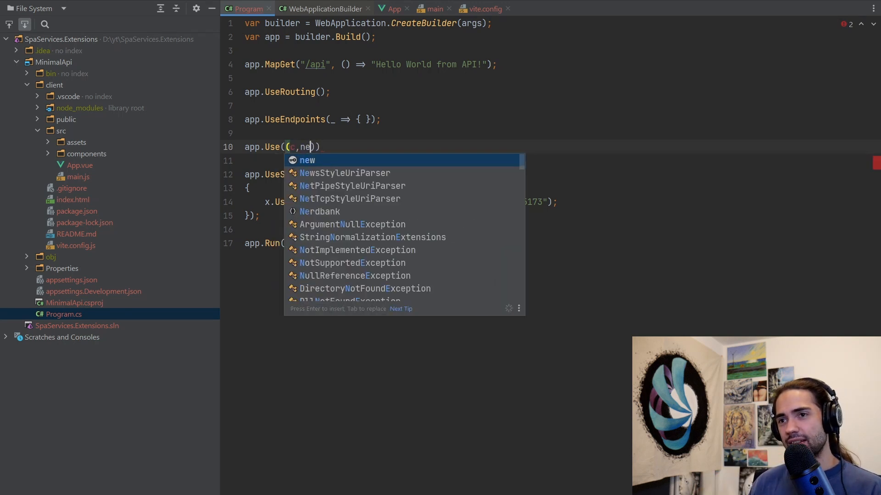
type("tx,next")
type("if(c")
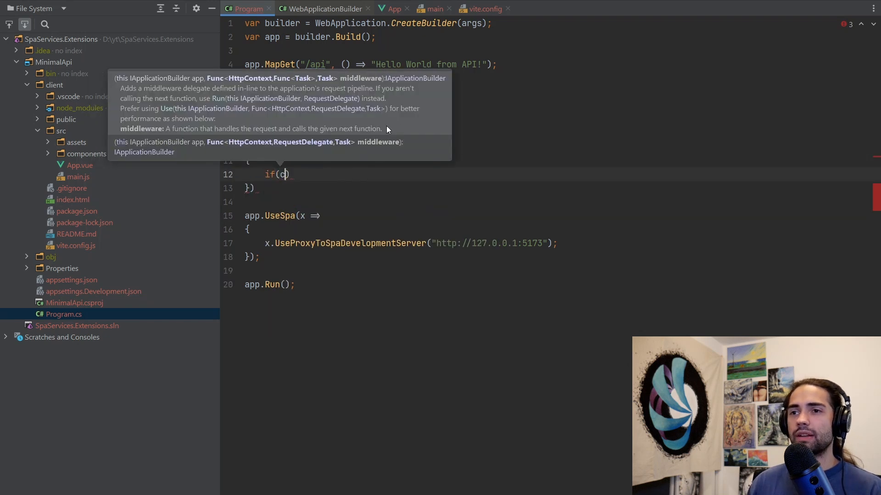
type("tx.Re")
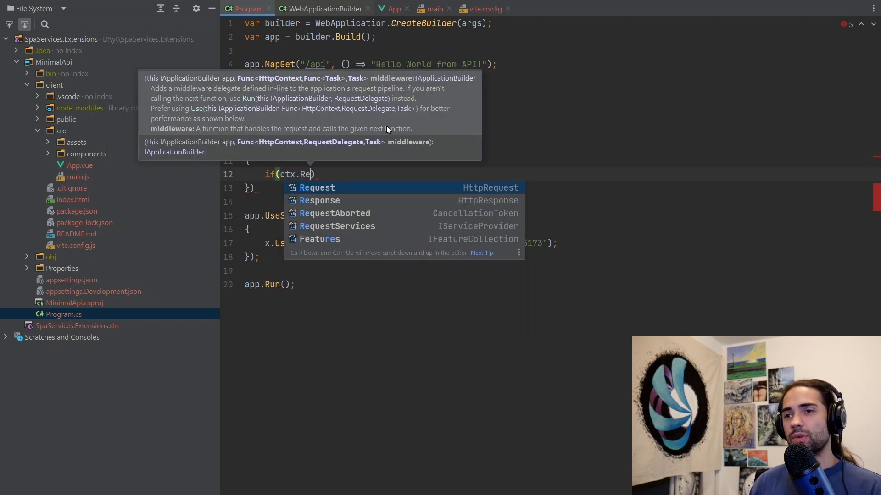
type("quest.")
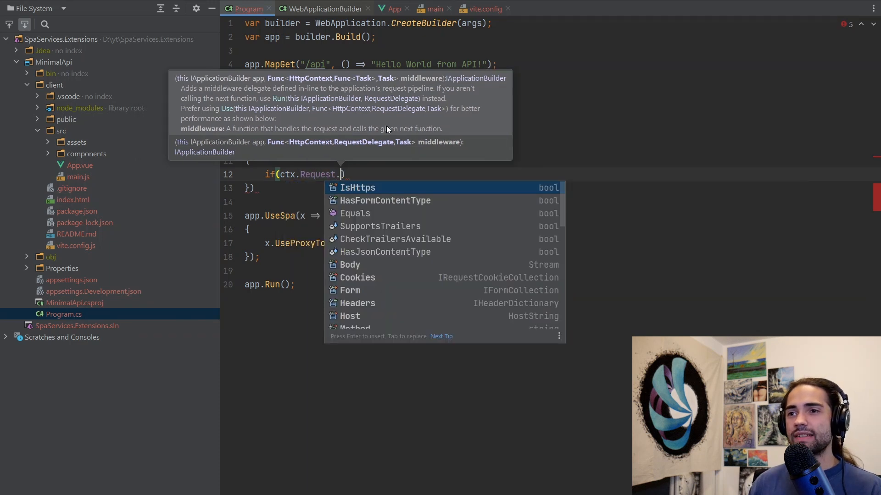
type("Path.StartsWithSegments(\"/api")
type("{")
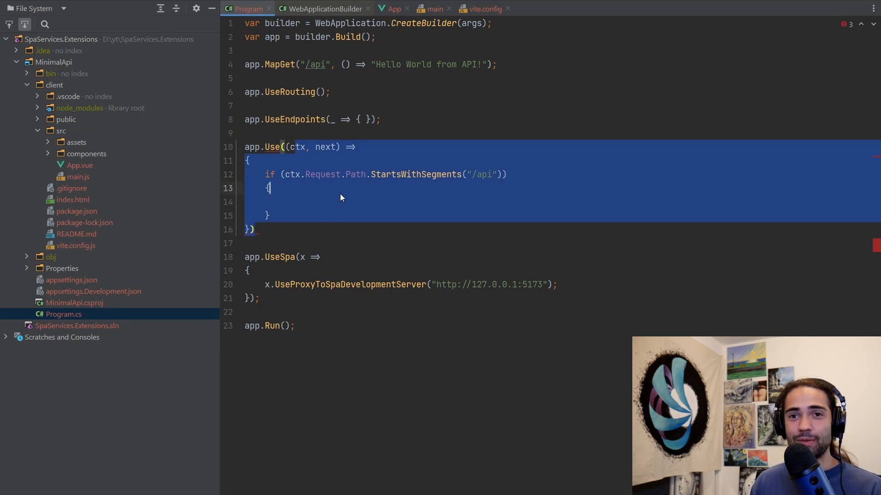
- Set ctx.Response.StatusCode = 404 and return Task.CompletedTask for /api, otherwise return next(), then check the dotnet watch rebuild
left_click(341, 193)
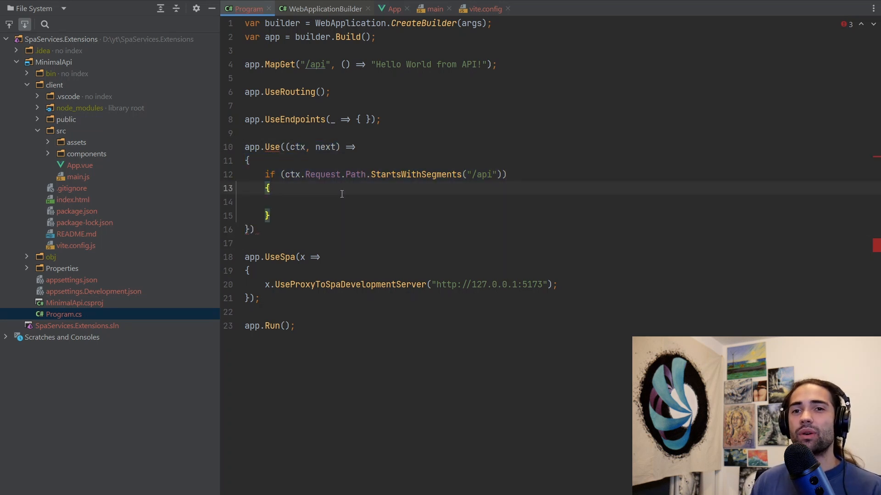
type("return")
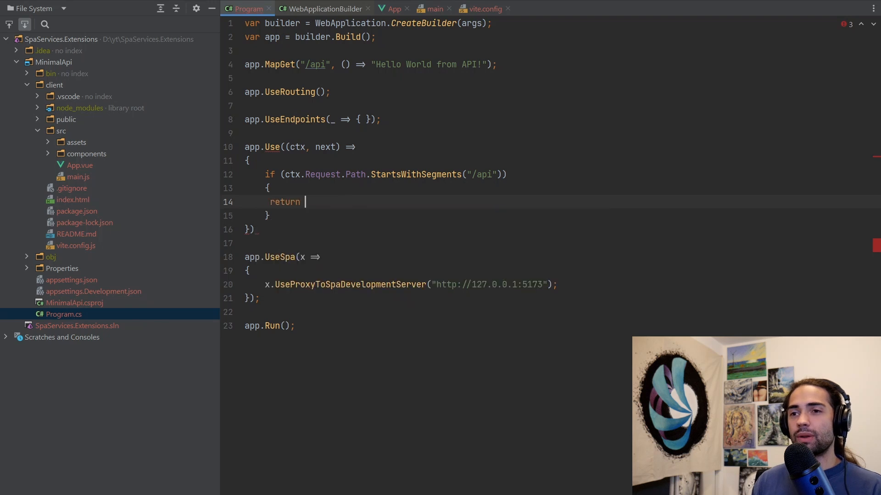
type("Task.CompletedTask;")
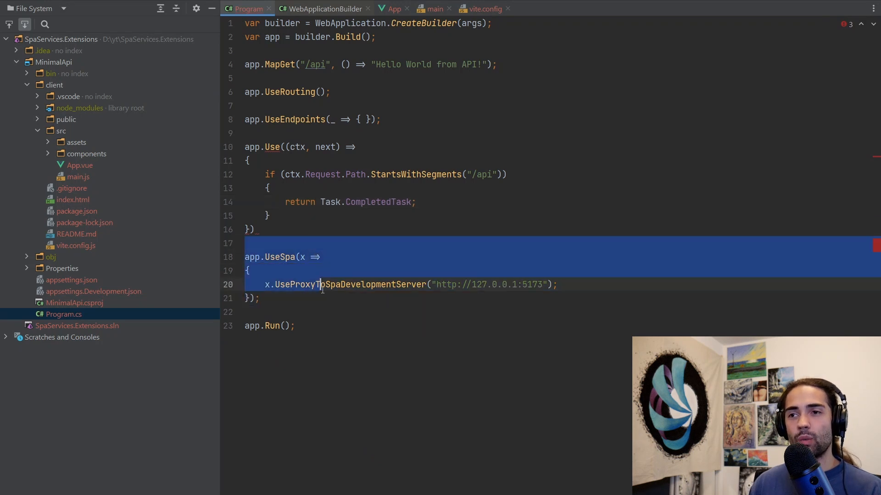
type("return next();")
type("c")
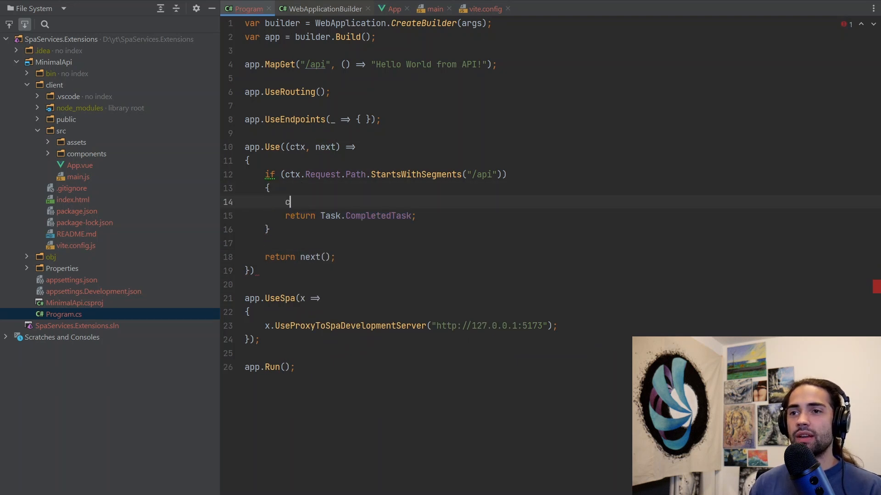
type("tx.Response.StatusCode =")
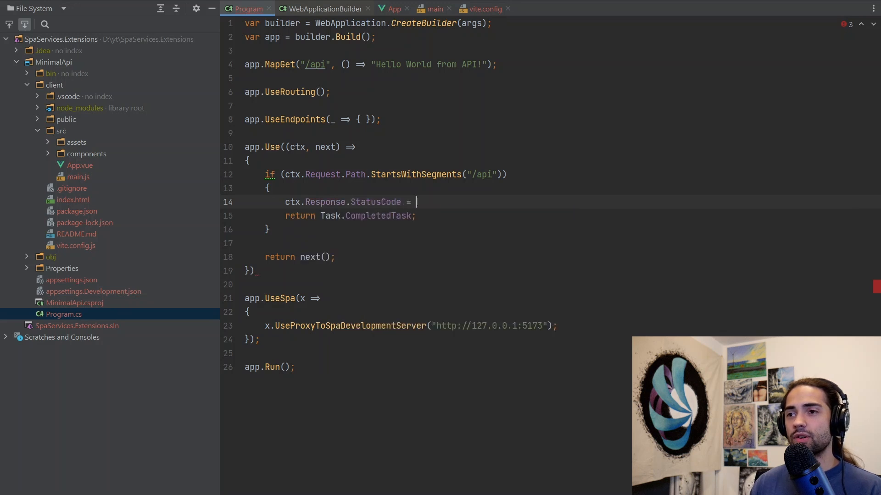
type("404")
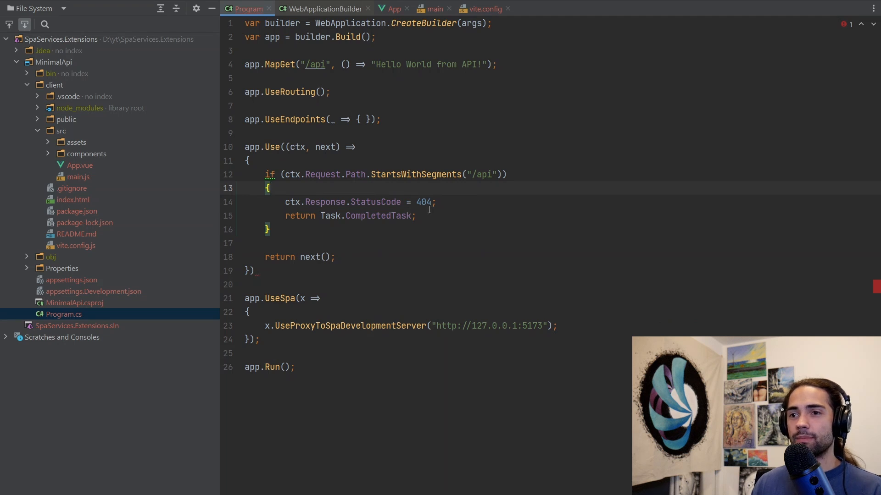
type(";")
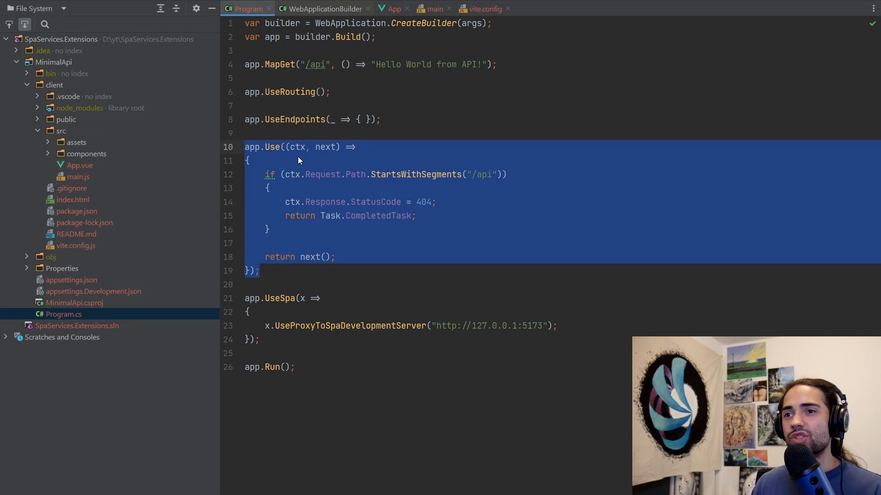
left_click(260, 270)
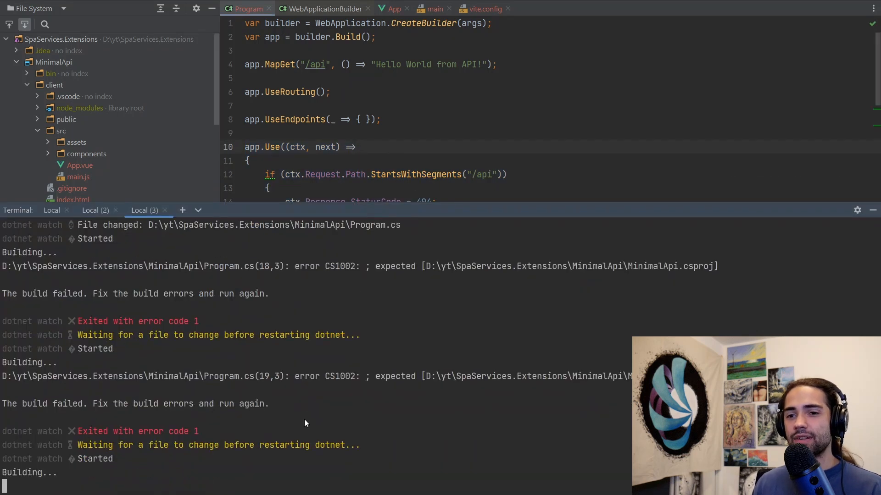
mouse_move(205, 440)
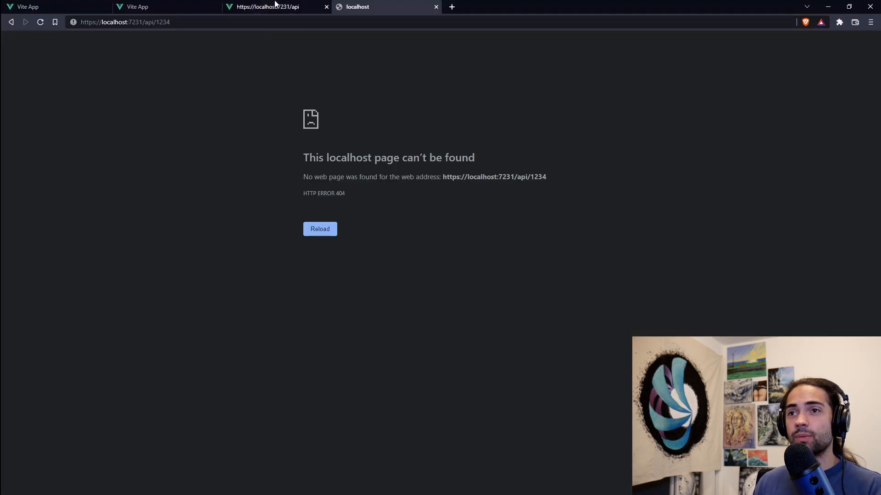
- Switch to the proxied localhost:7231 Vite App tab showing /api/1234 returning 404 in the Network panel
left_click(163, 7)
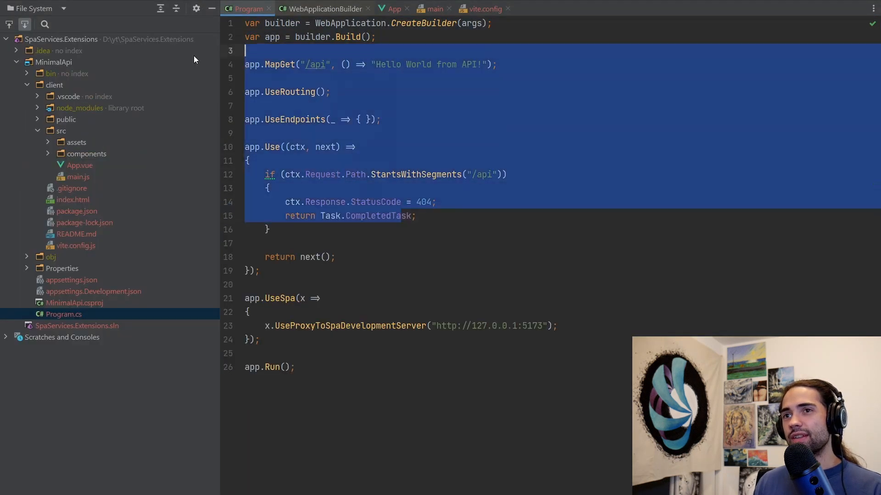
left_click(380, 120)
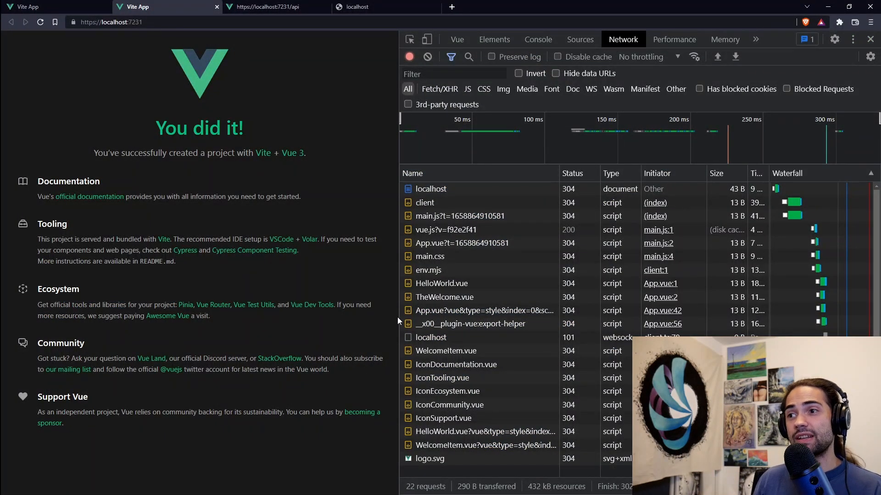
- Inspect the websocket Request URL on the proxied app (wss://localhost:7231/) and the direct Vite app (ws://127.0.0.1:5173/)
left_click(431, 338)
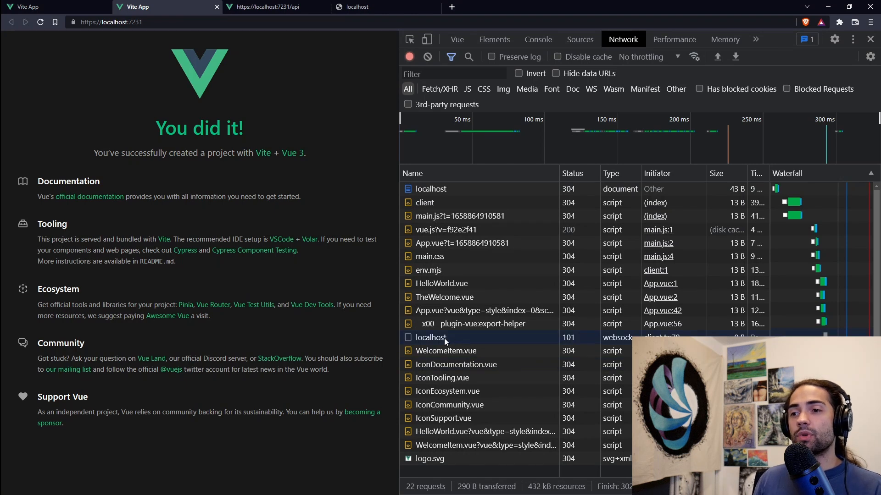
mouse_move(443, 343)
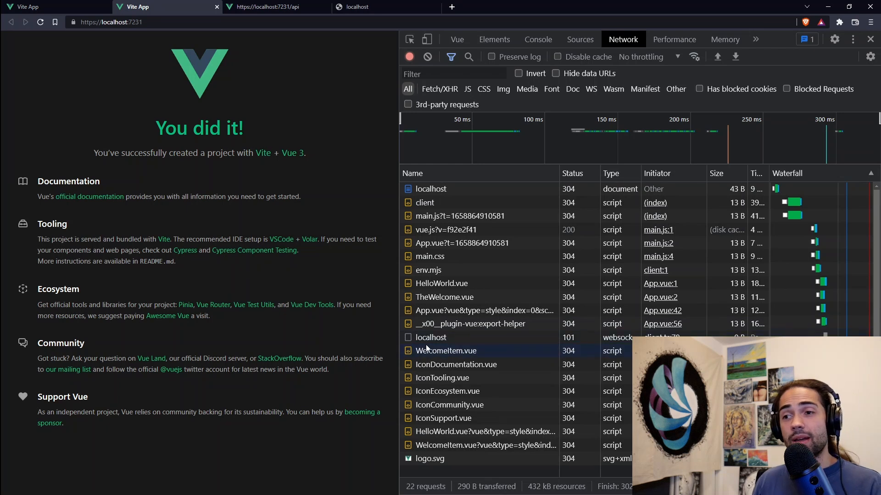
left_click(430, 337)
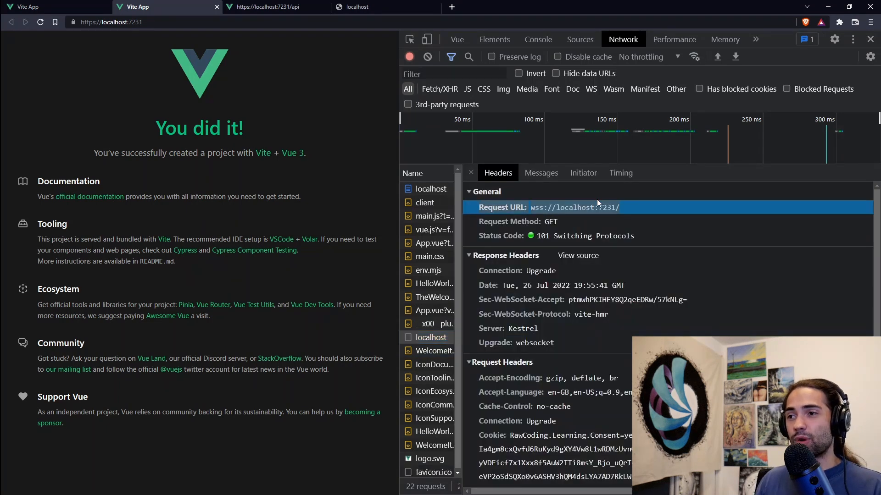
mouse_move(77, 7)
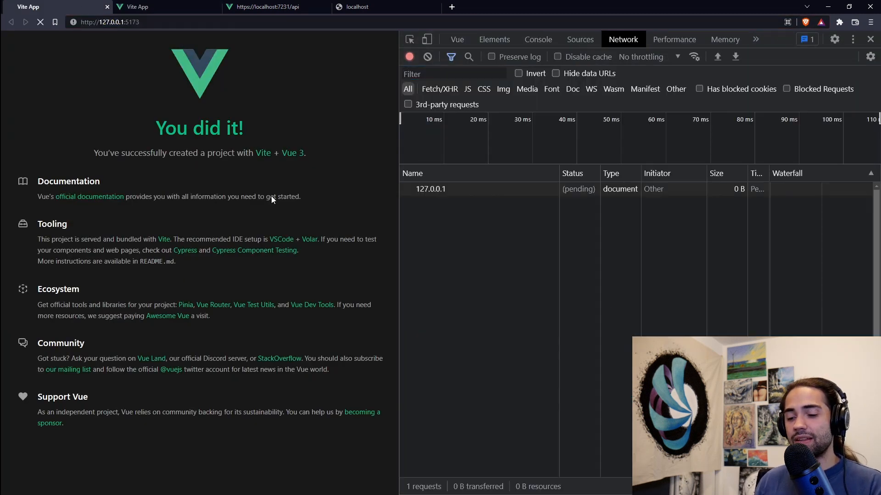
left_click(40, 22)
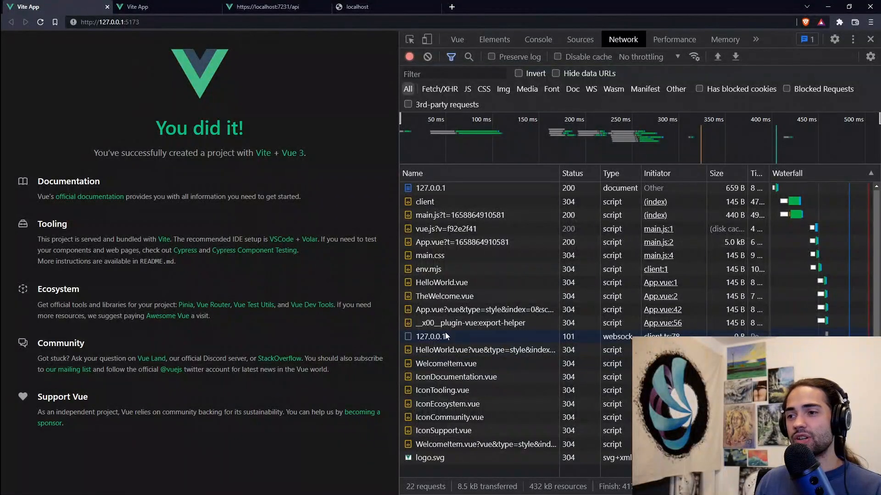
left_click(431, 337)
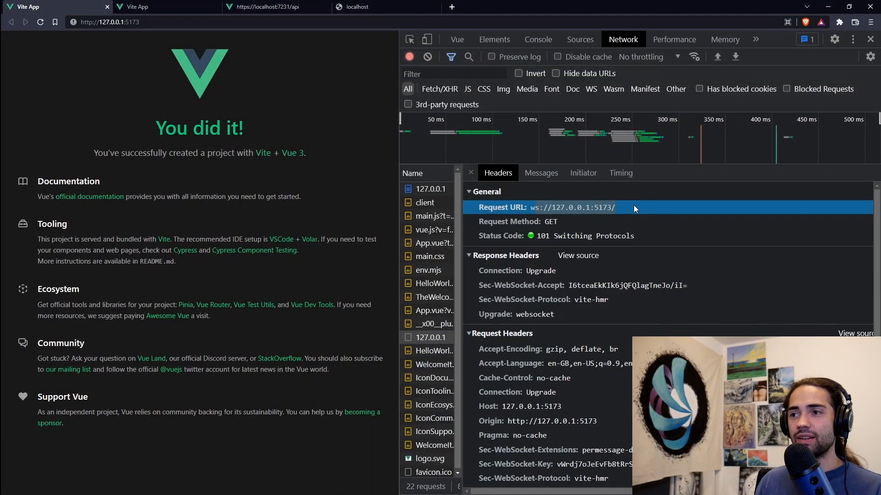
- Flip between the two tabs, highlighting the 127.0.0.1:5173 address, to compare against the proxied app
left_click(162, 7)
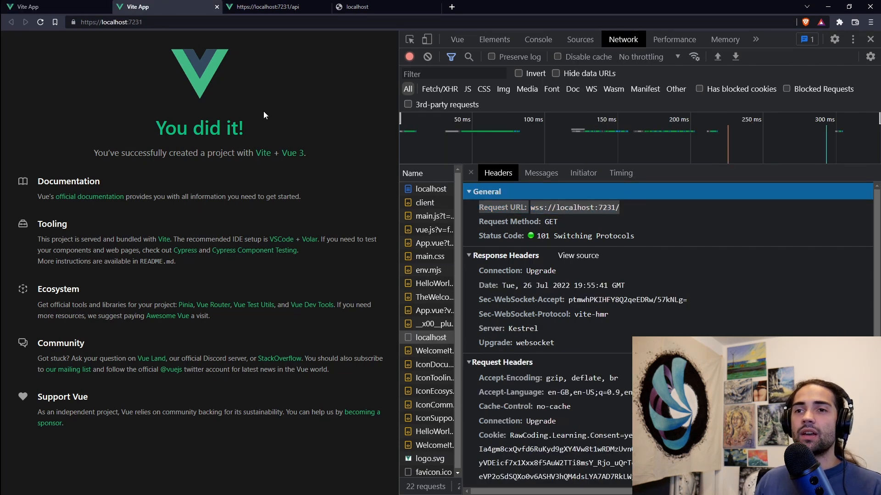
mouse_move(323, 140)
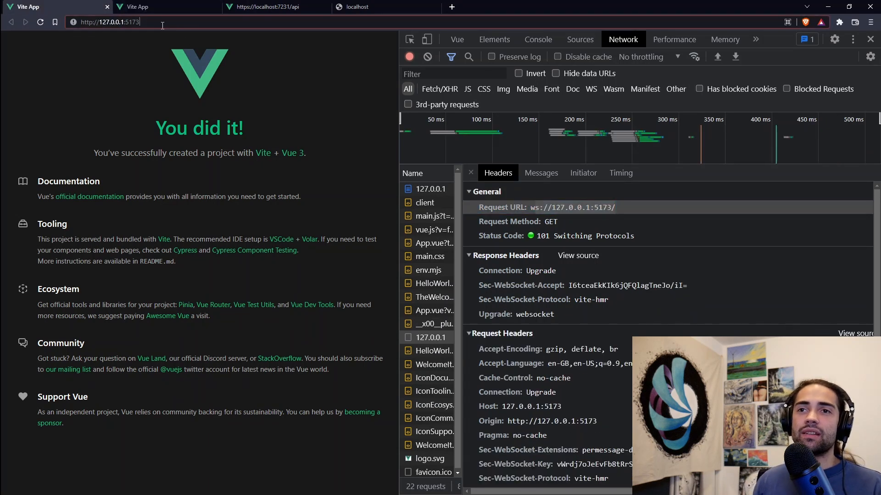
left_click(104, 22)
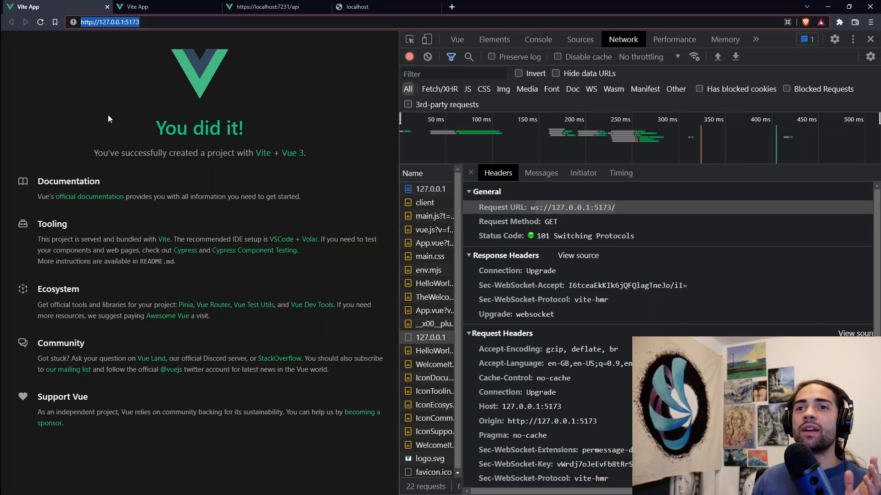
left_click(163, 7)
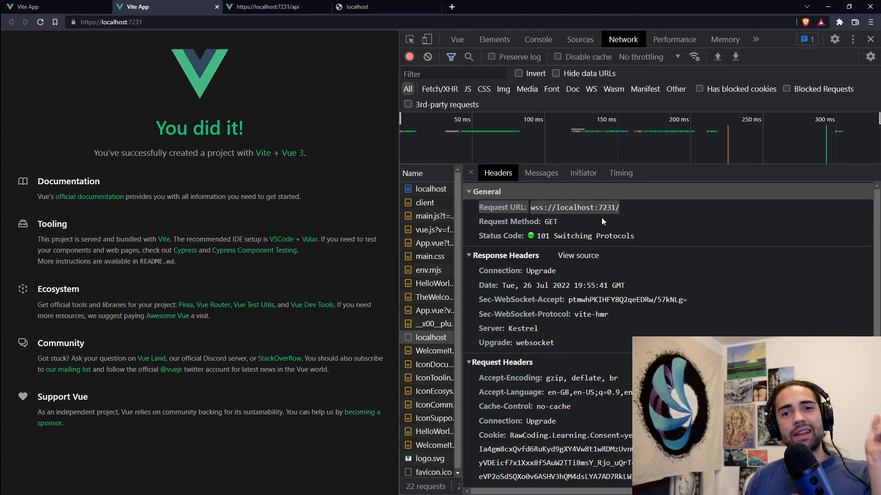
mouse_move(688, 273)
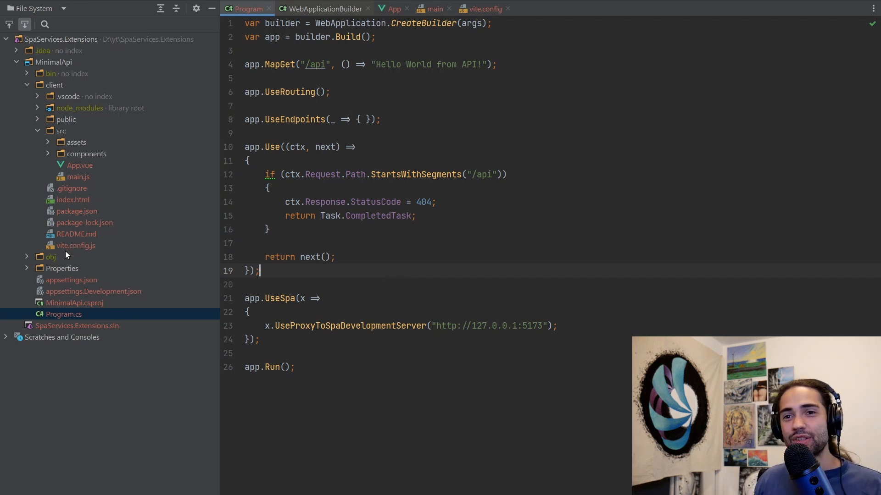
- Open the client's vite.config.js in Rider showing the default Vue plugin and @ alias config
left_click(482, 8)
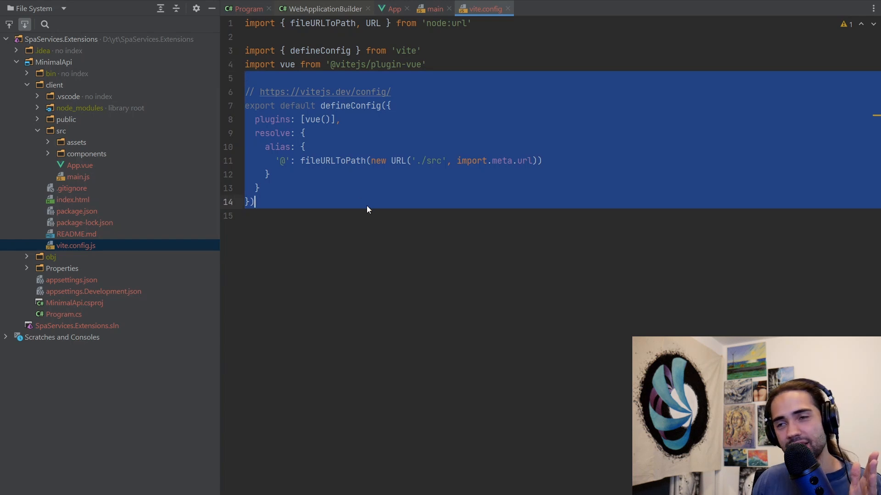
left_click(345, 202)
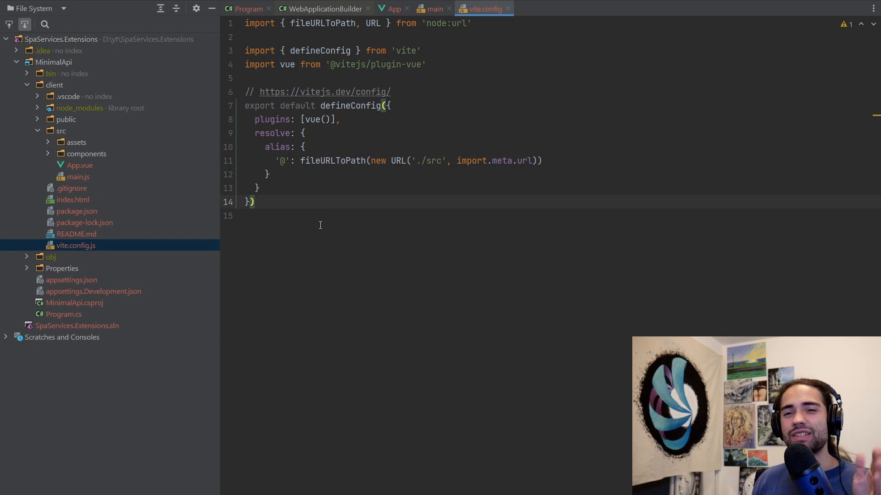
mouse_move(304, 232)
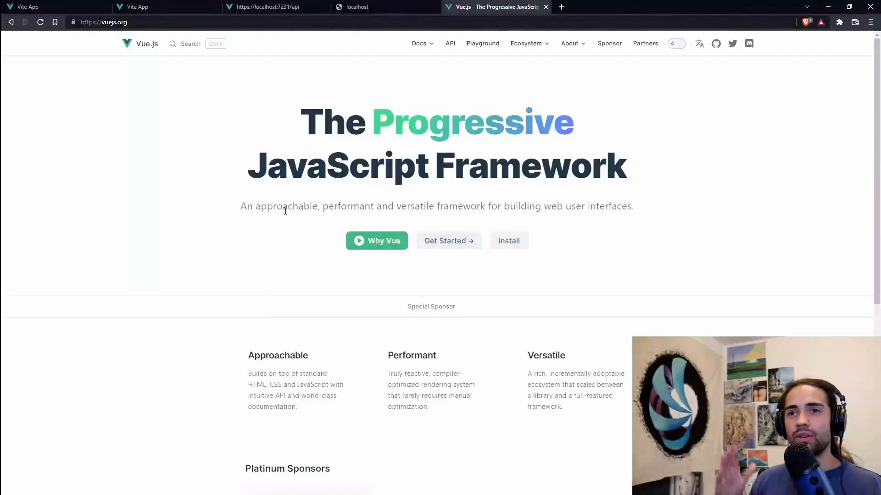
- Show the Docs dropdown on vuejs.org listing Guide, Tutorial and Quick Start
left_click(419, 43)
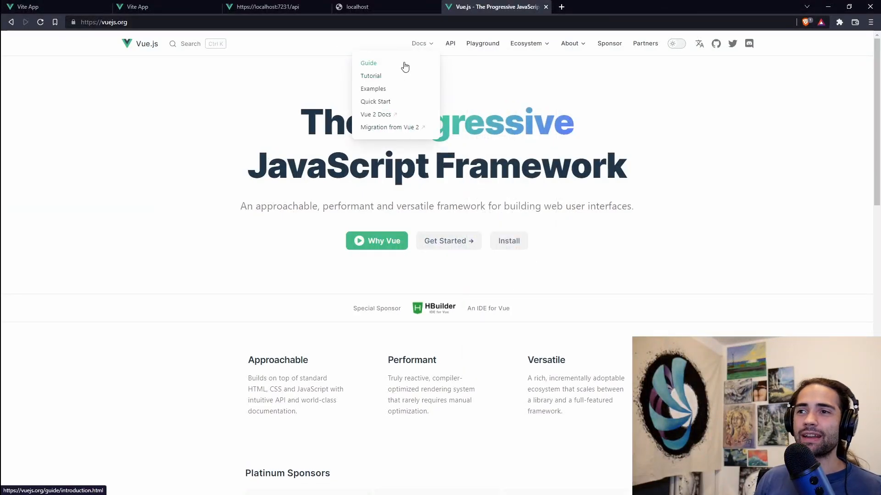
mouse_move(410, 108)
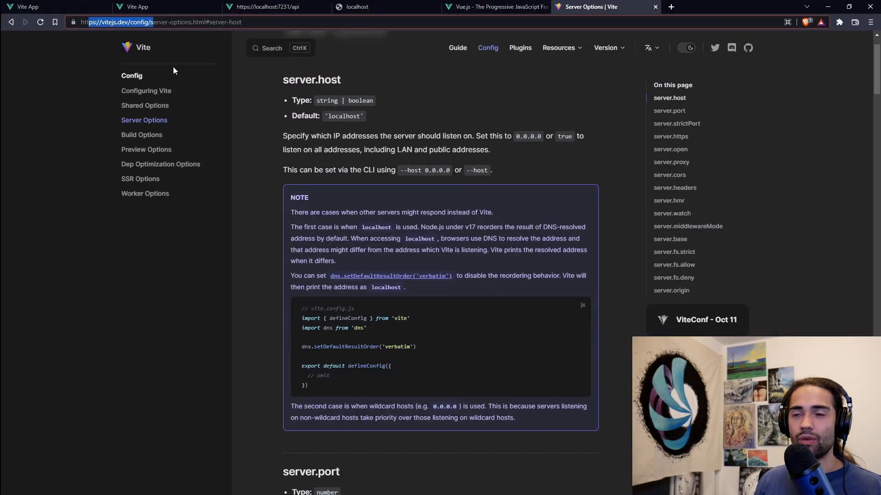
mouse_move(138, 48)
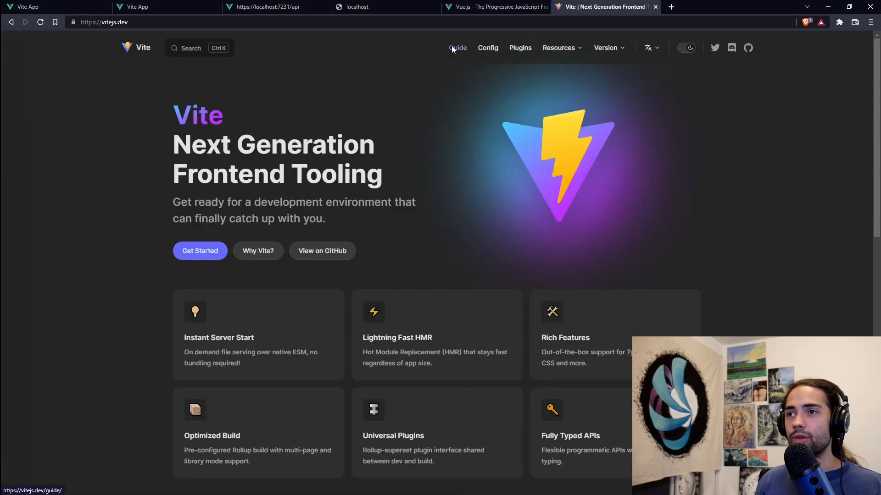
- Navigate the Vite docs via Guide and Config to the Server Options page at server.hmr
left_click(457, 47)
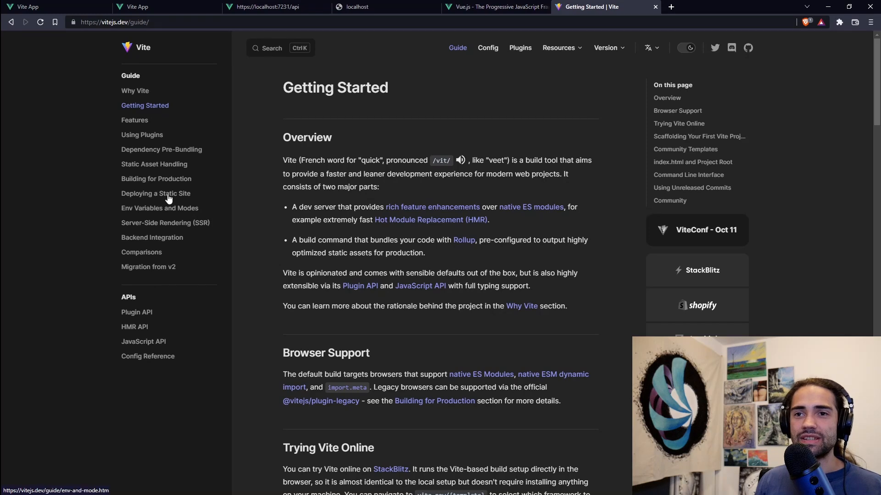
mouse_move(162, 114)
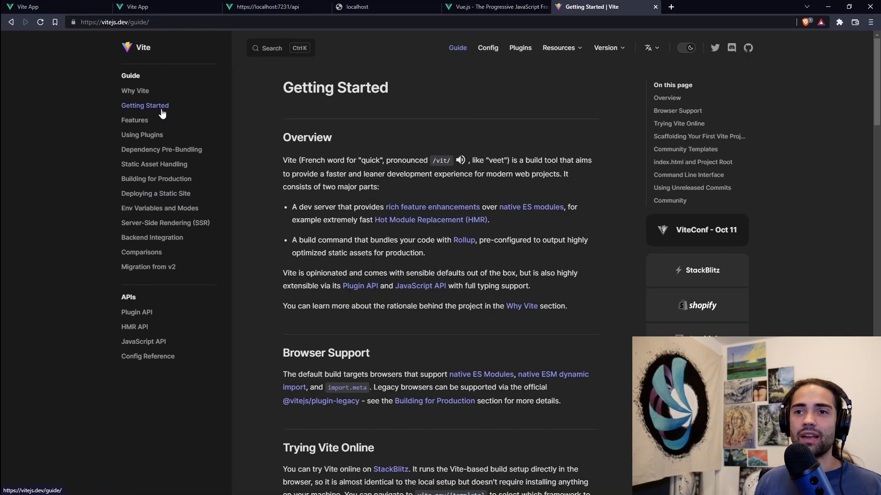
mouse_move(488, 48)
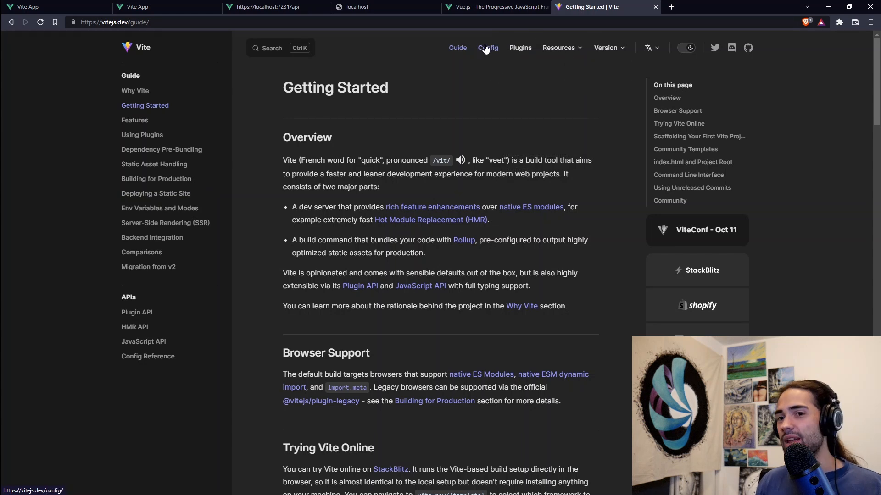
left_click(487, 48)
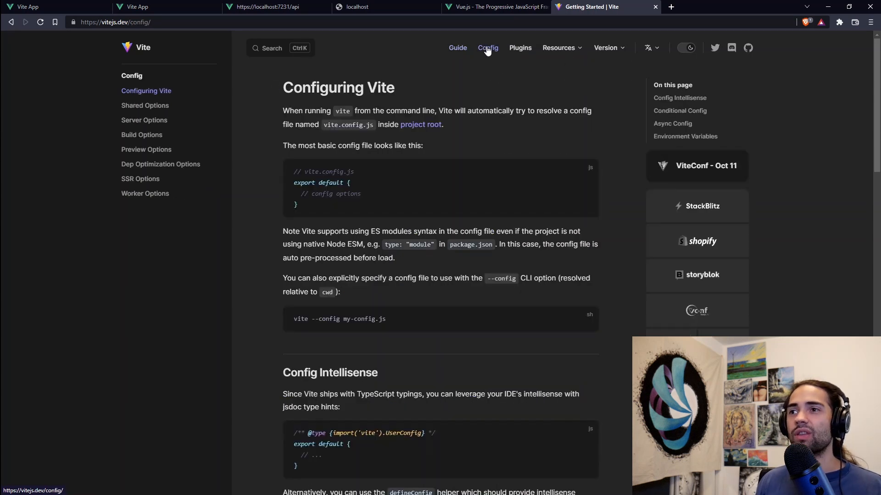
left_click(487, 48)
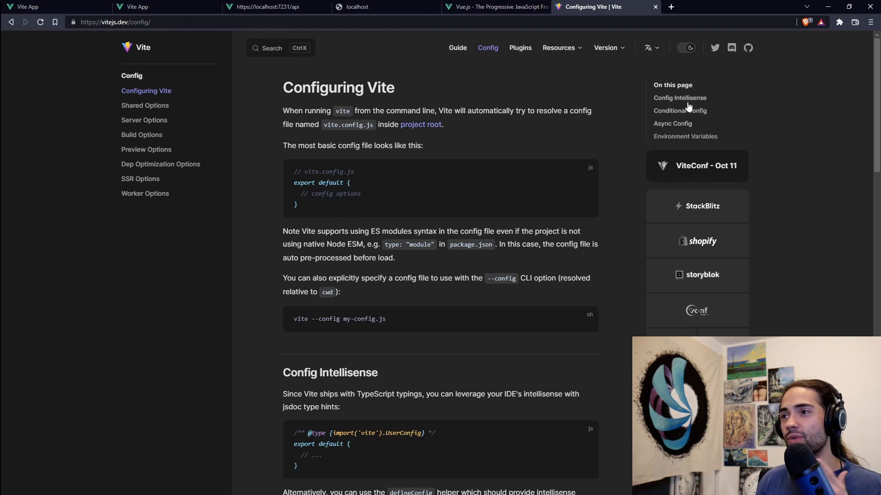
mouse_move(145, 105)
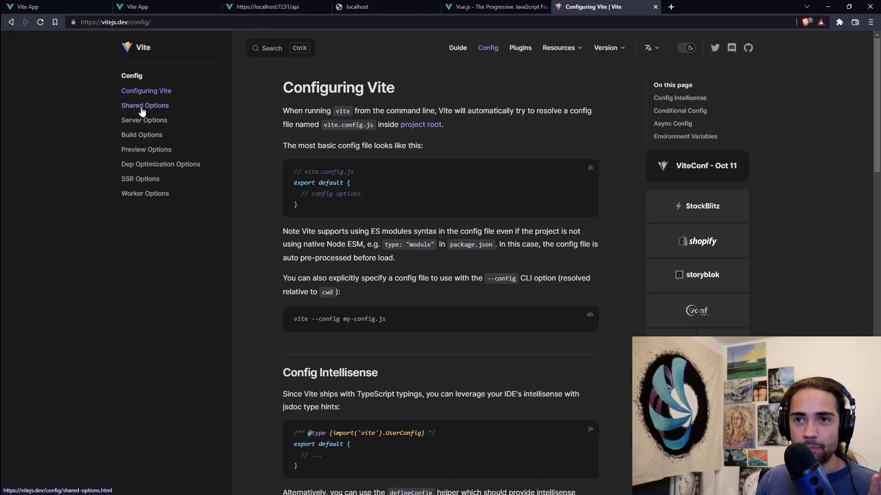
mouse_move(150, 123)
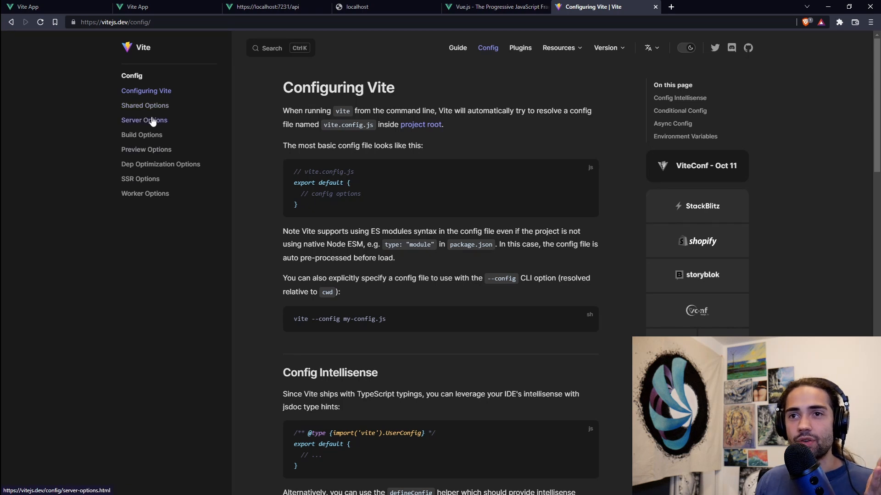
mouse_move(143, 47)
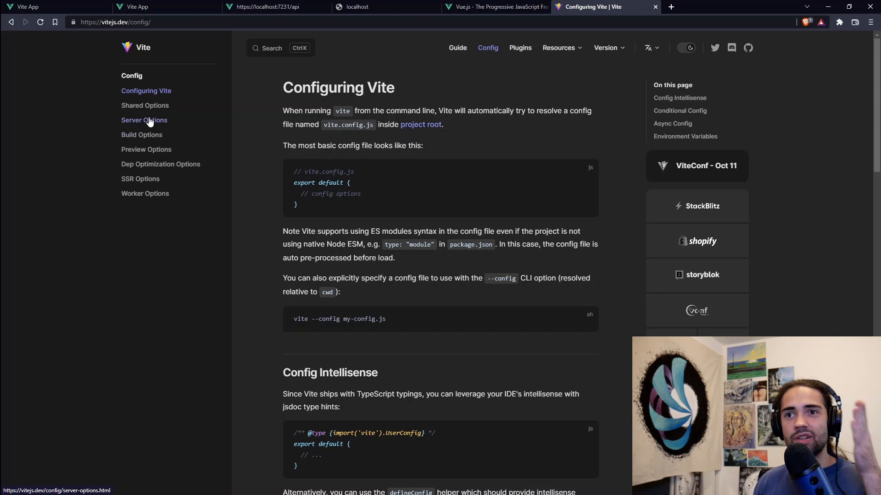
left_click(143, 120)
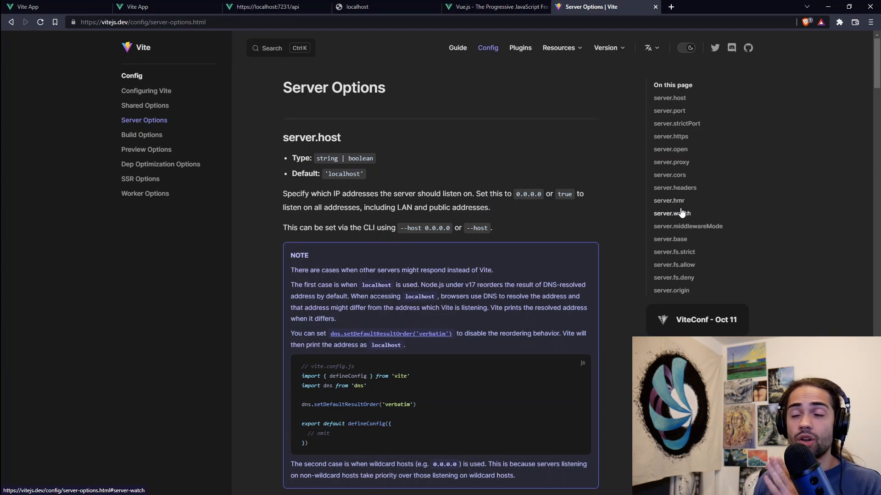
left_click(668, 201)
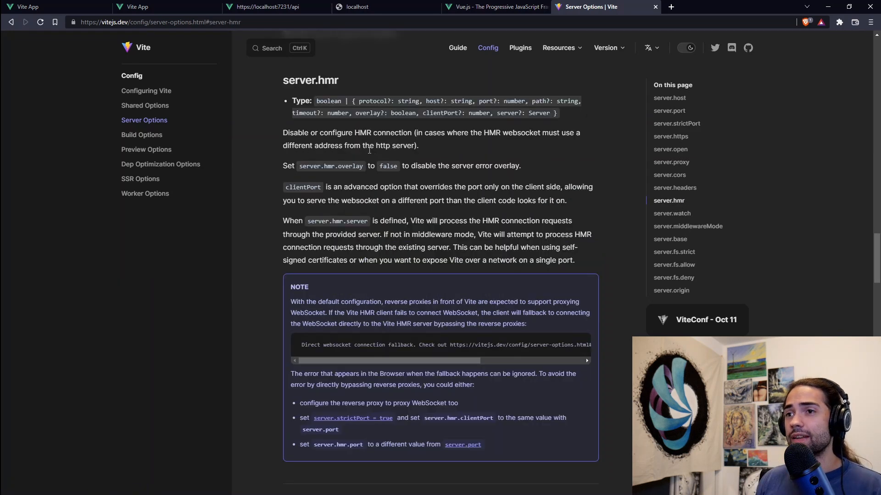
- Select the server.hmr docs text and the defineConfig object, then start an empty server block in vite.config.js
left_click_drag(272, 79, 418, 145)
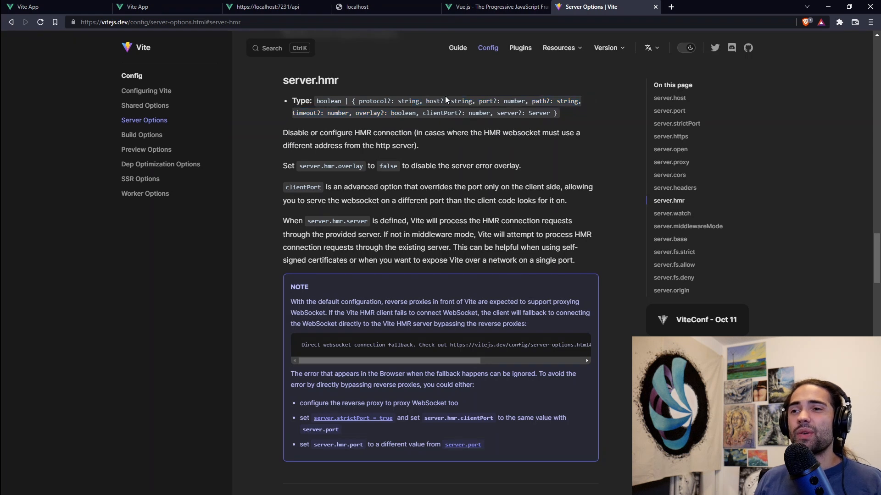
mouse_move(370, 100)
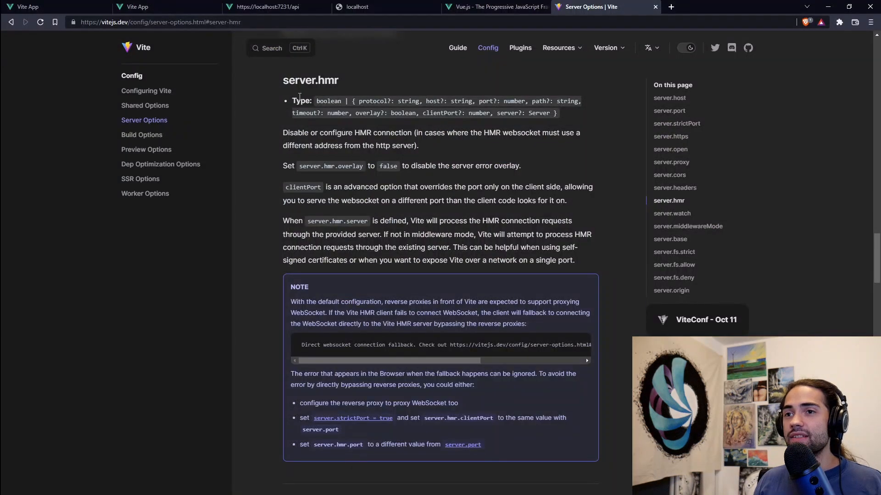
double_click(309, 79)
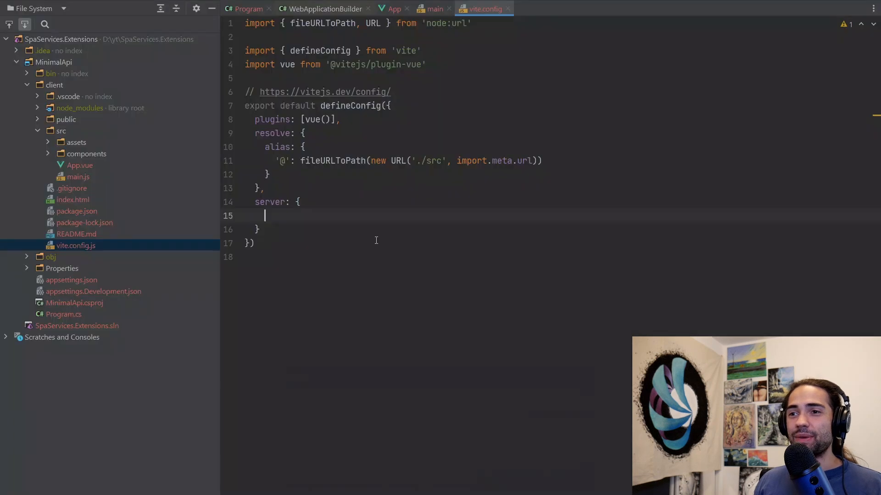
left_click_drag(392, 105, 257, 243)
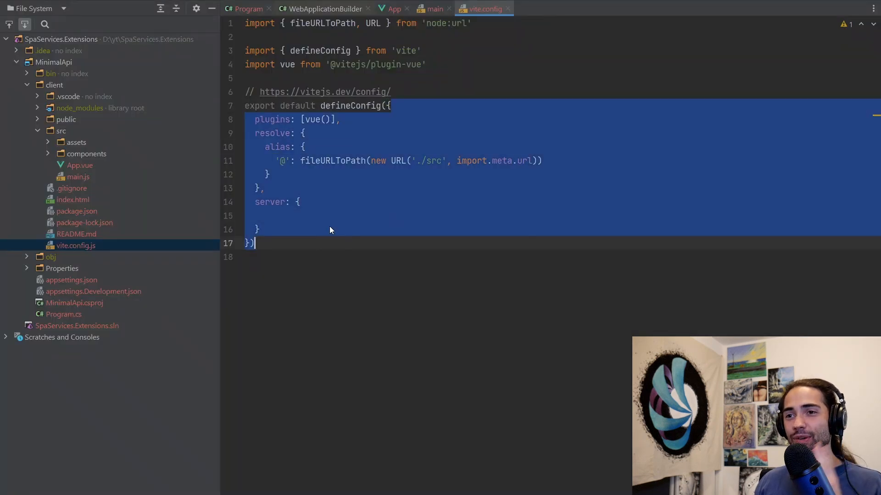
type("h")
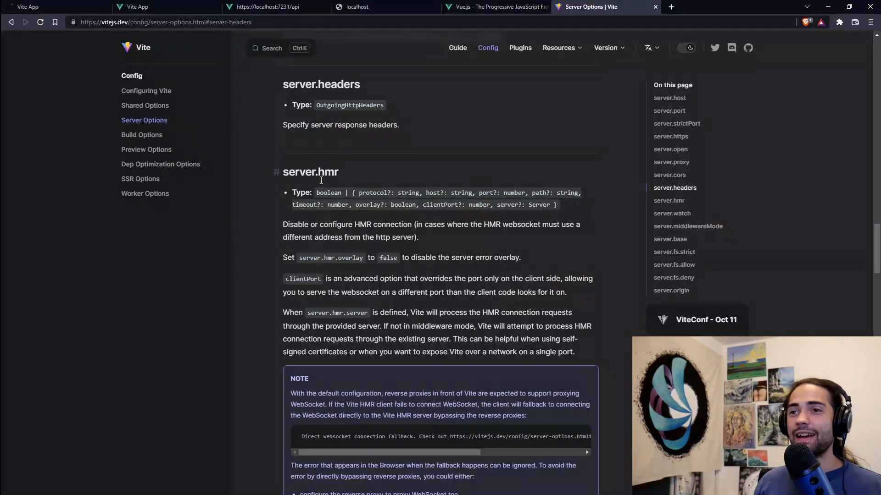
mouse_move(330, 160)
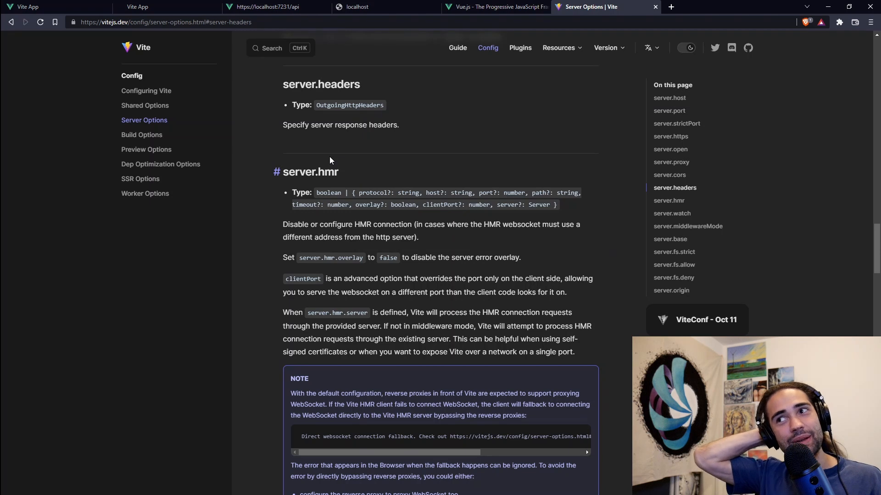
mouse_move(339, 165)
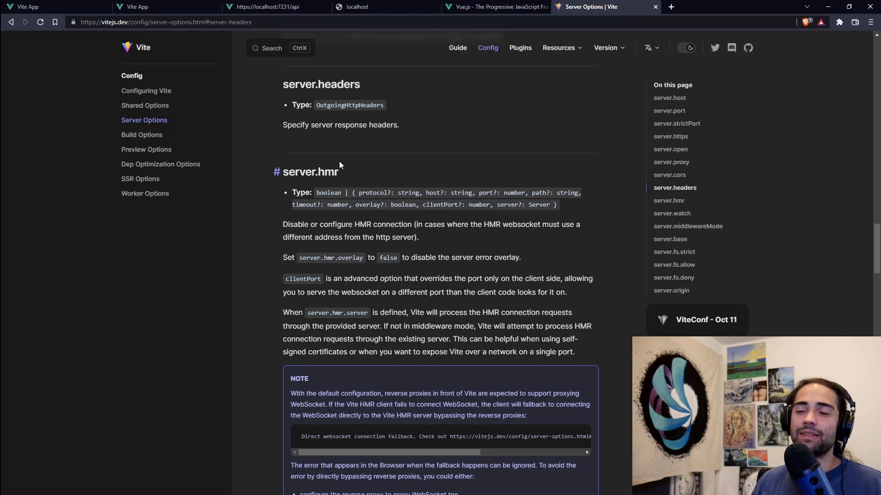
- Select the server.hmr option name in the Vite Server Options docs
double_click(317, 171)
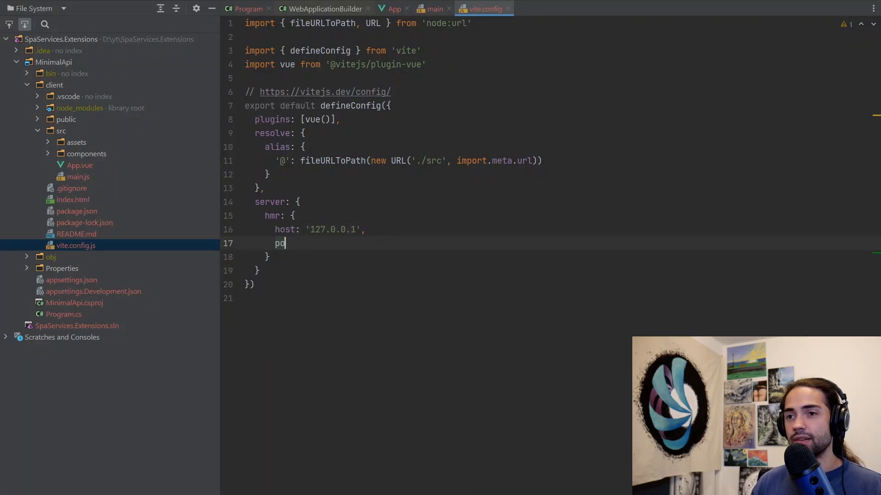
- Finish the hmr entry with host '127.0.0.1' and port '1234', then switch to the Local (2) terminal
type("rt: '")
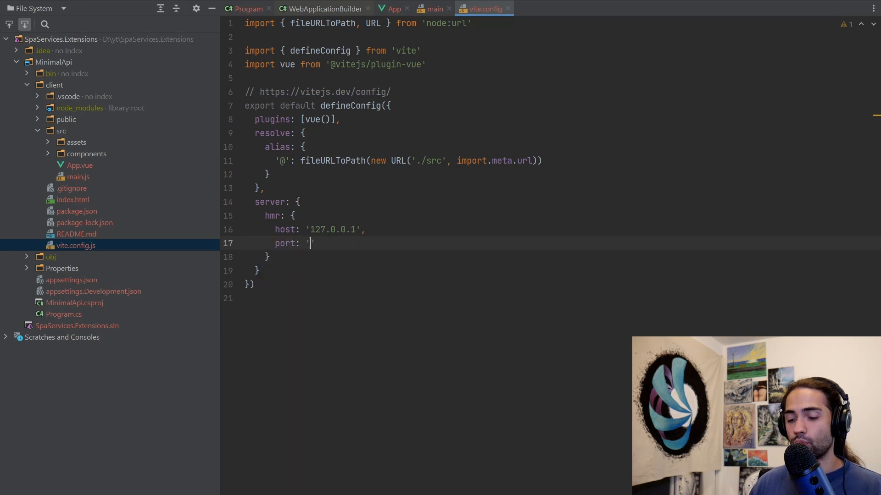
type("1234")
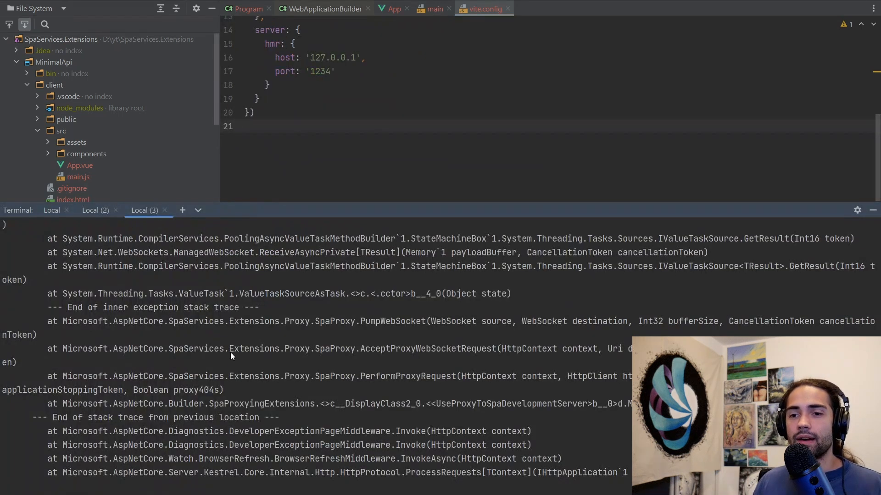
left_click(95, 210)
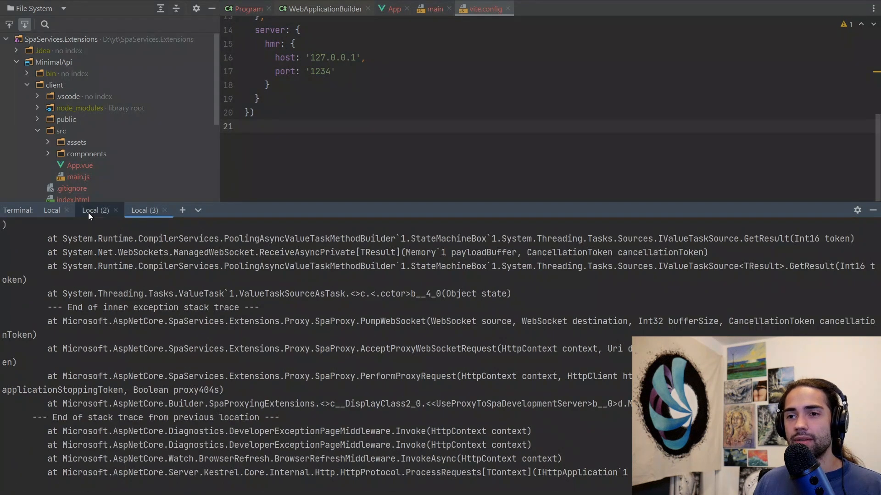
left_click(94, 210)
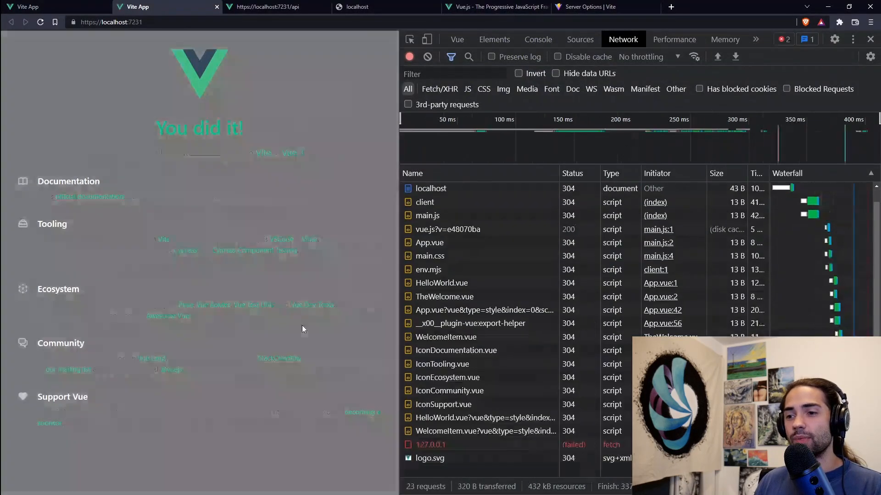
- Read the ws://127.0.0.1:1234 websocket headers succeeding on the direct app and failing through localhost:7231
left_click(430, 444)
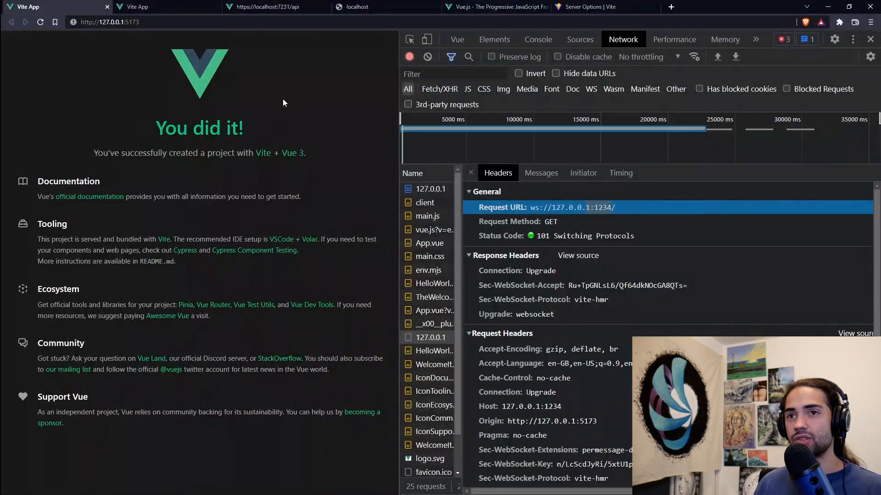
left_click(163, 6)
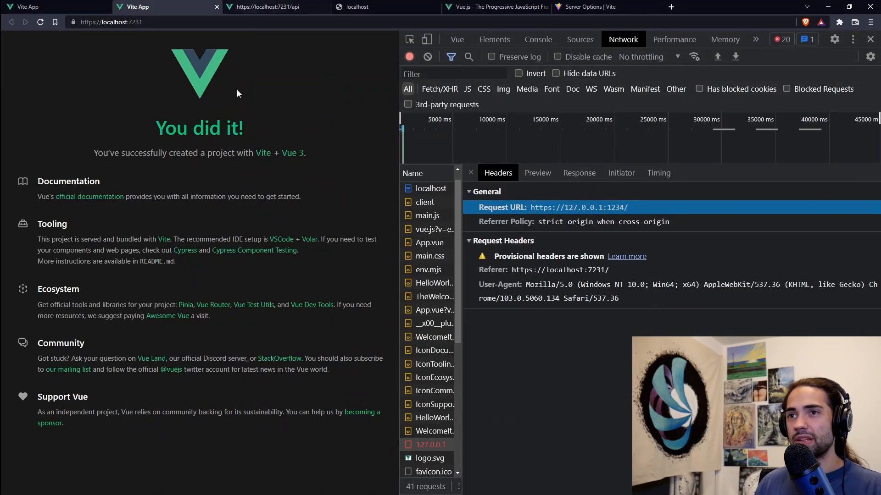
left_click(268, 7)
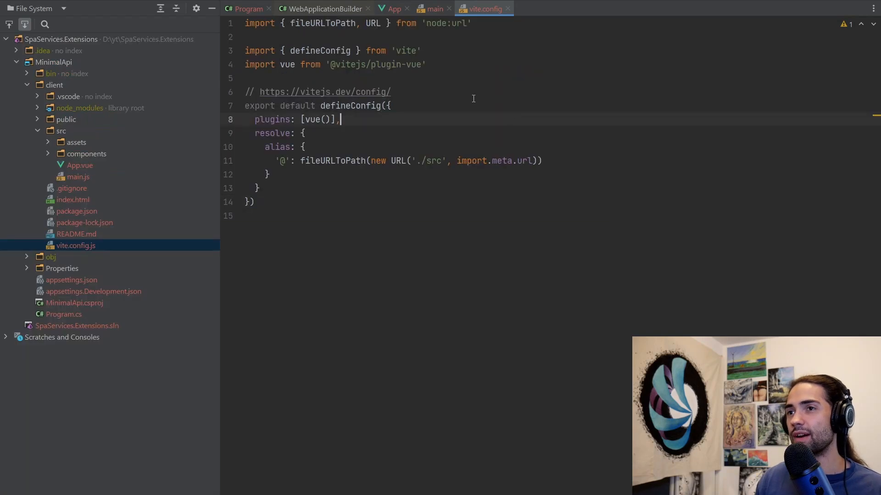
left_click(245, 8)
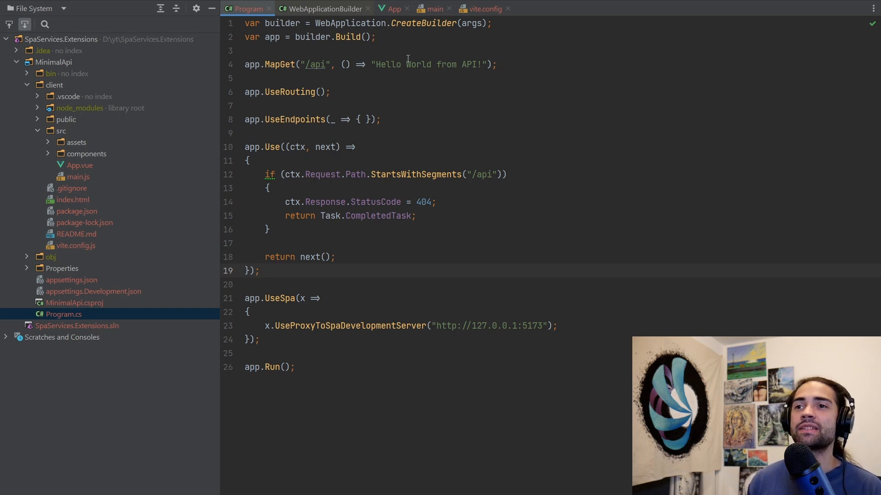
left_click_drag(244, 298, 260, 340)
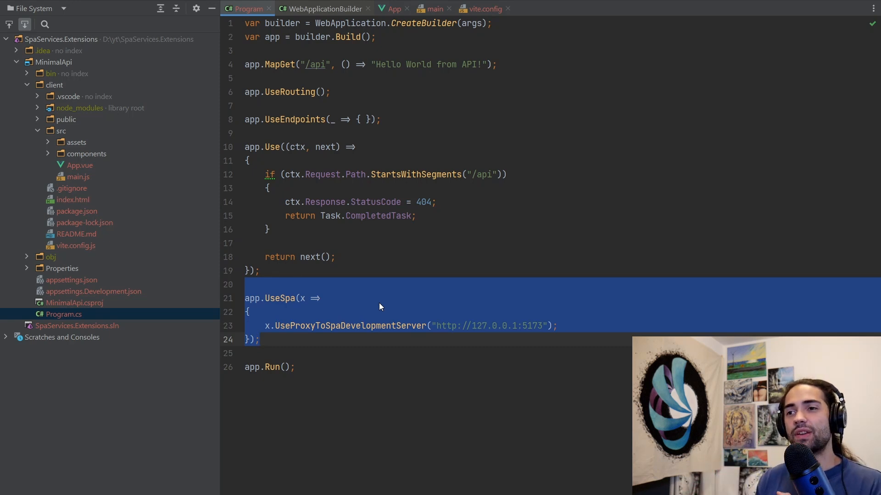
left_click(54, 85)
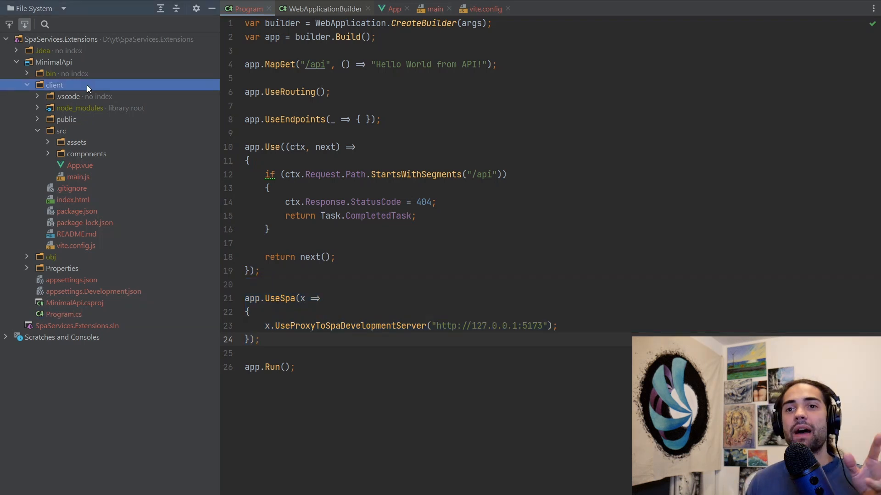
mouse_move(92, 247)
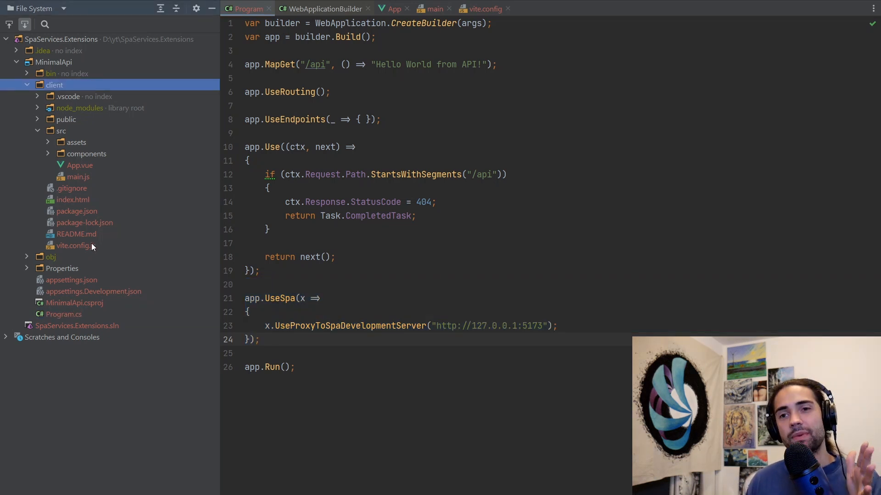